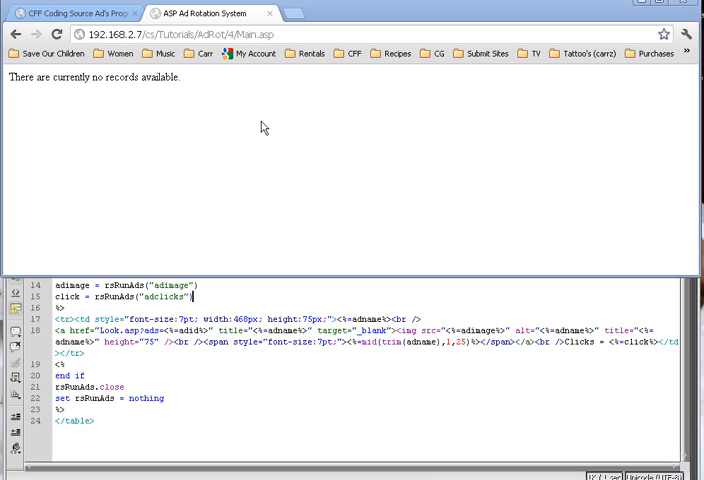
mouse_move(312, 160)
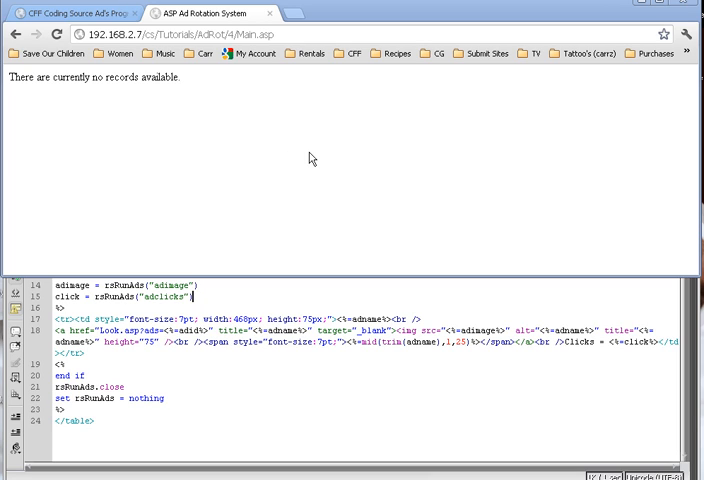
mouse_move(170, 236)
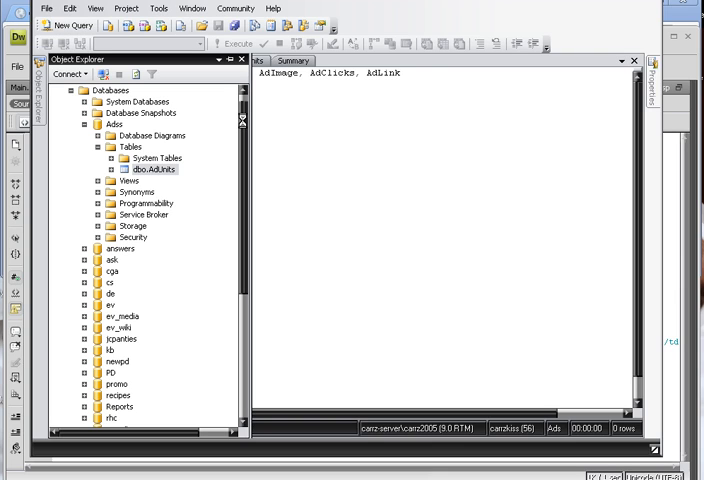
View the AdUnits table's three ad rows and its column design from ADID through AdLink.
double_click(152, 168)
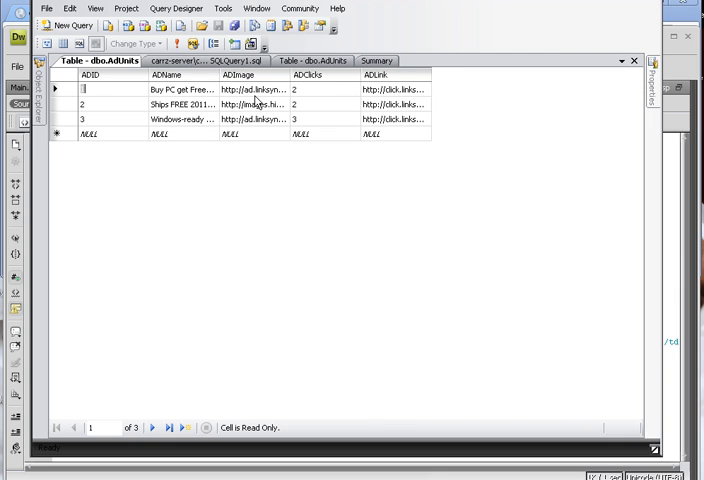
left_click(310, 60)
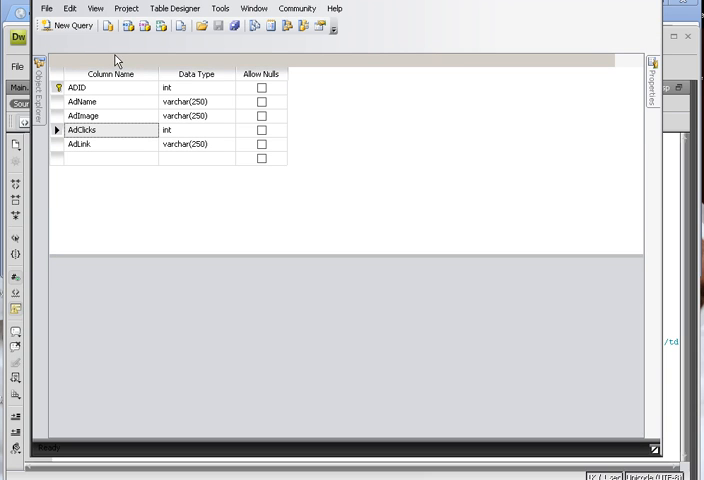
right_click(320, 60)
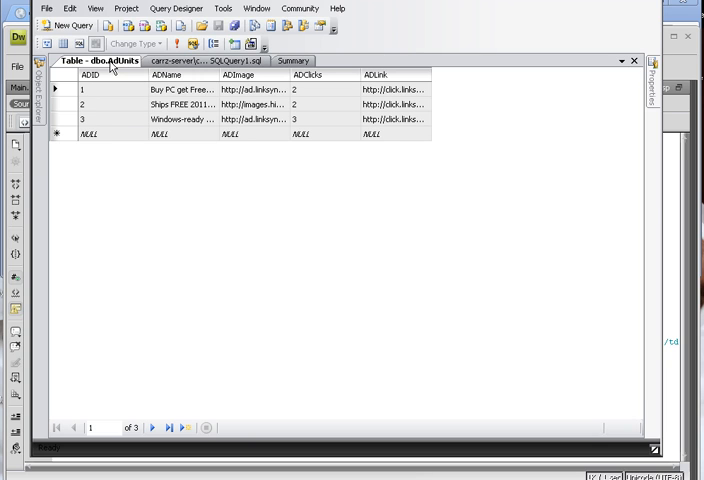
Close the other table tabs and run the SELECT TOP 1 ... ORDER BY NEWID() query several times.
right_click(96, 64)
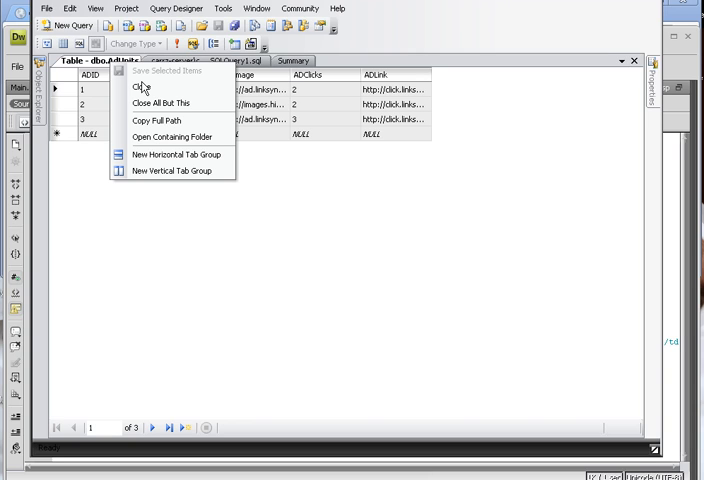
mouse_move(372, 172)
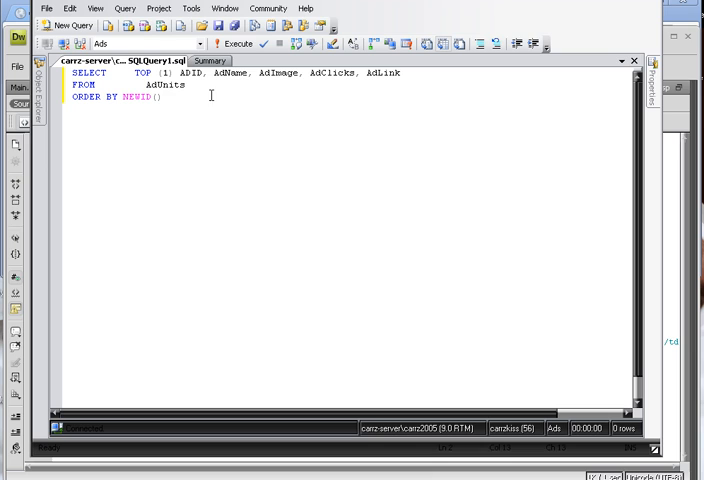
left_click(234, 44)
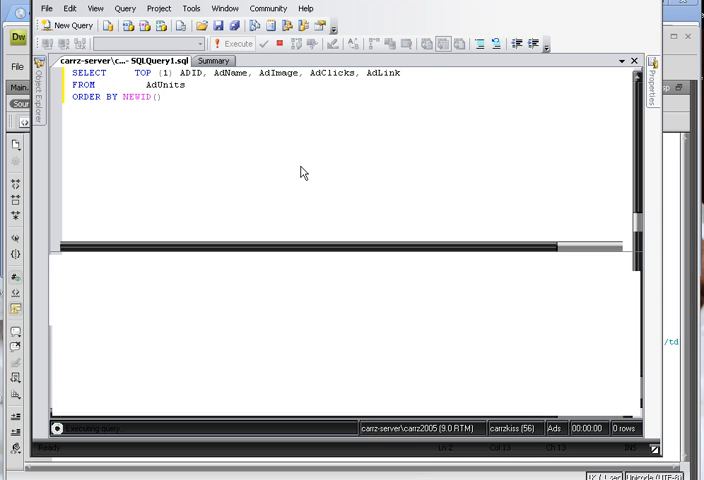
left_click(236, 44)
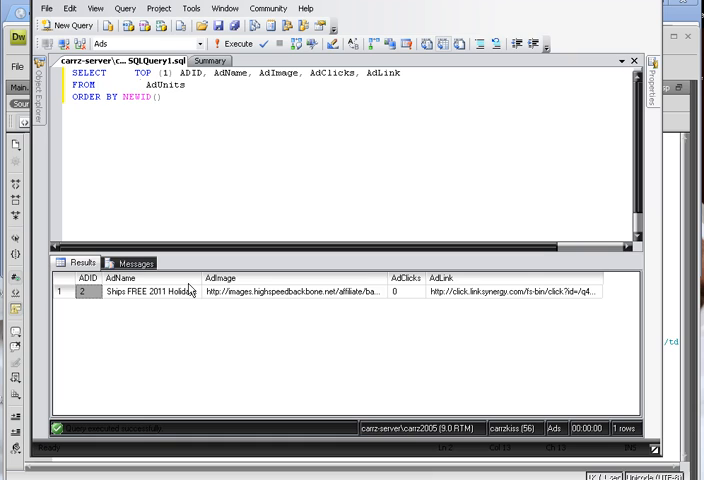
left_click(230, 44)
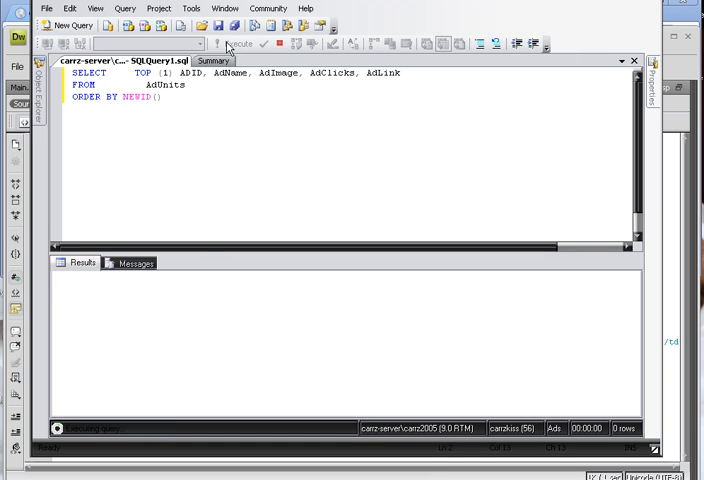
left_click(232, 44)
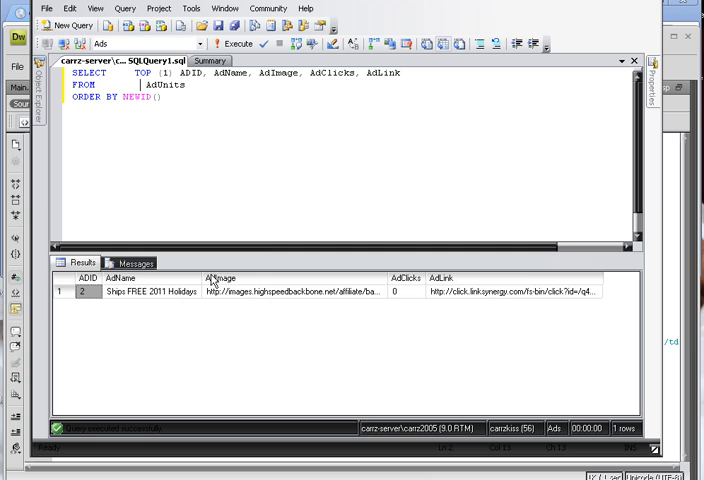
left_click(222, 44)
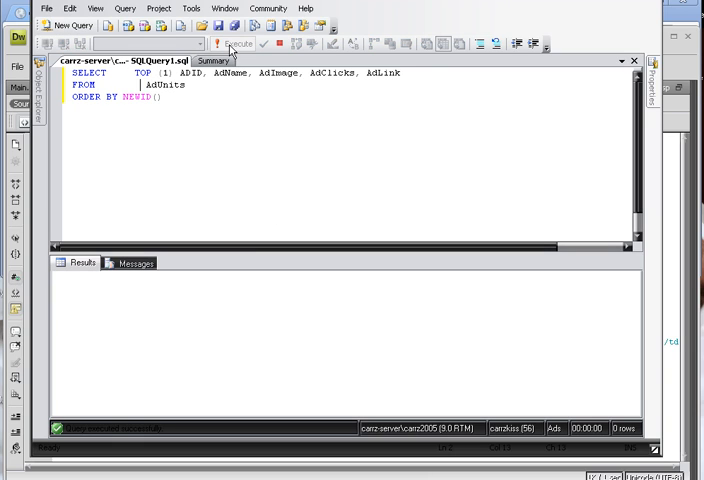
left_click(232, 44)
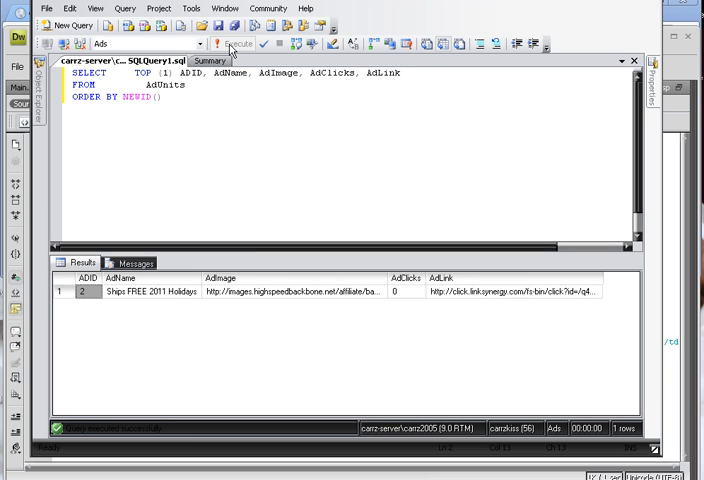
left_click(236, 44)
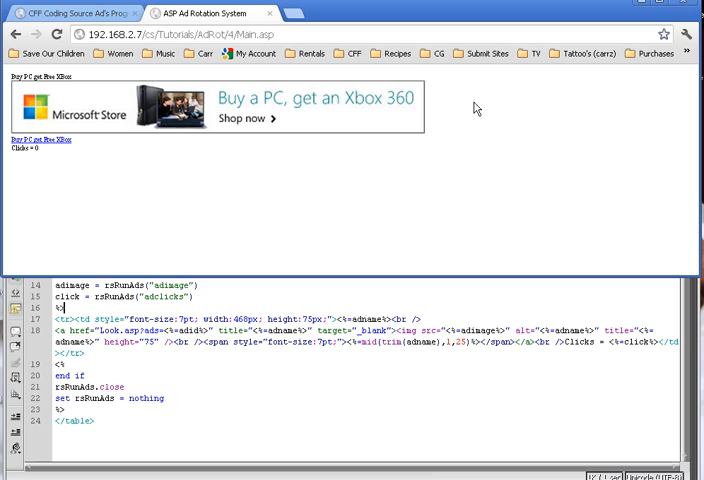
mouse_move(444, 168)
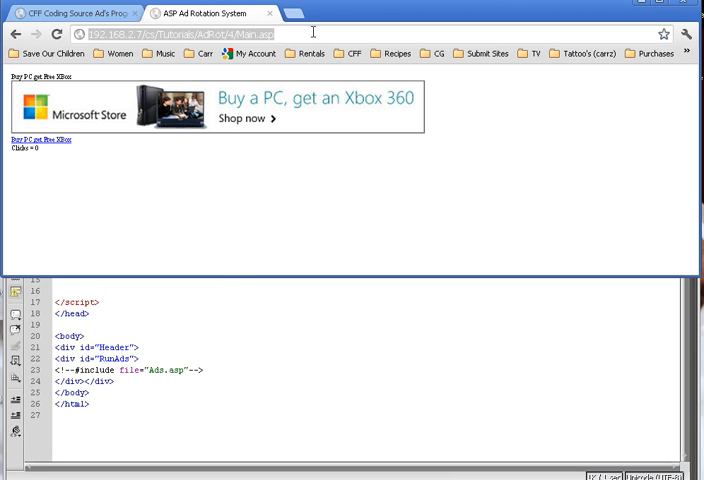
Reload AdMain.asp repeatedly until the Windows-ready Laptops ad appears.
left_click(16, 32)
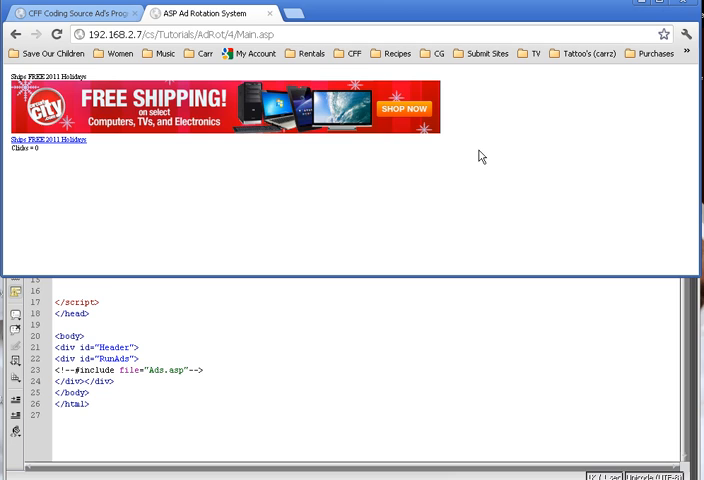
mouse_move(480, 164)
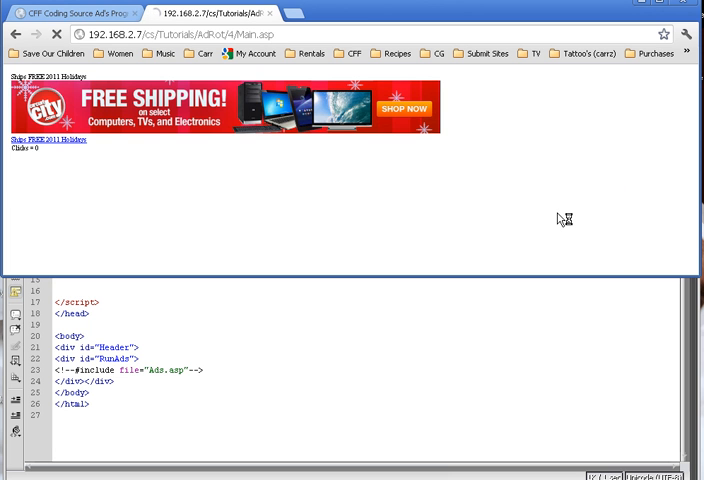
key("F5")
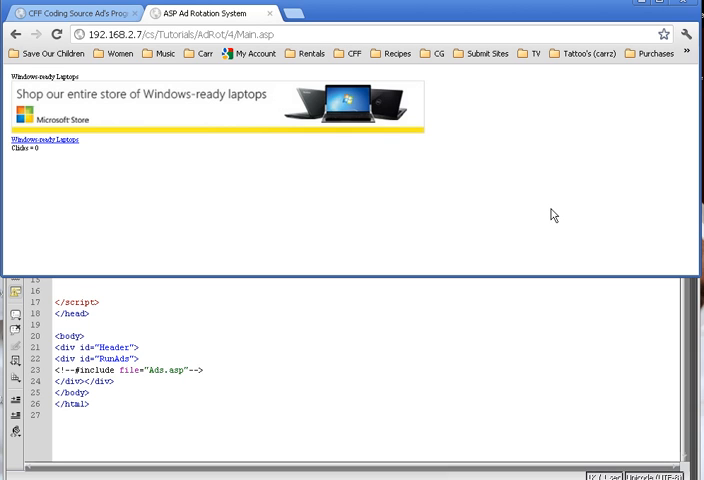
mouse_move(290, 276)
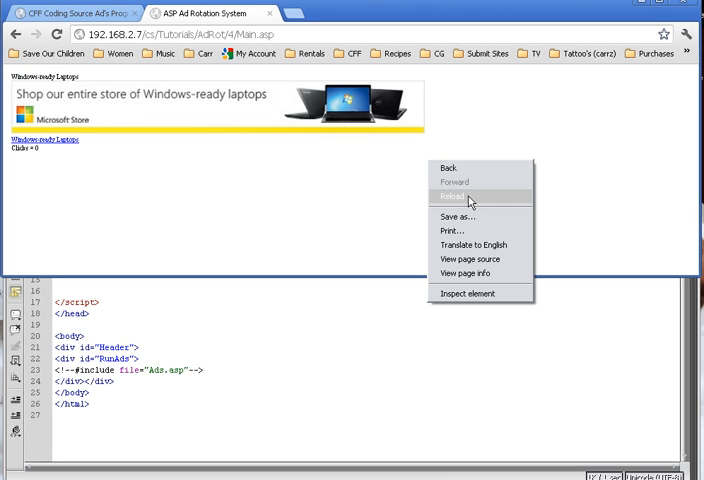
Create a new blank ASP VBScript document, Untitled-4, in Dreamweaver.
left_click(454, 196)
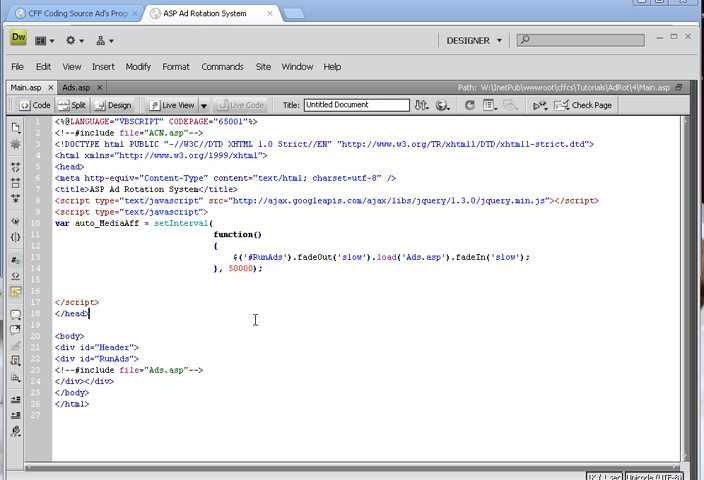
mouse_move(240, 308)
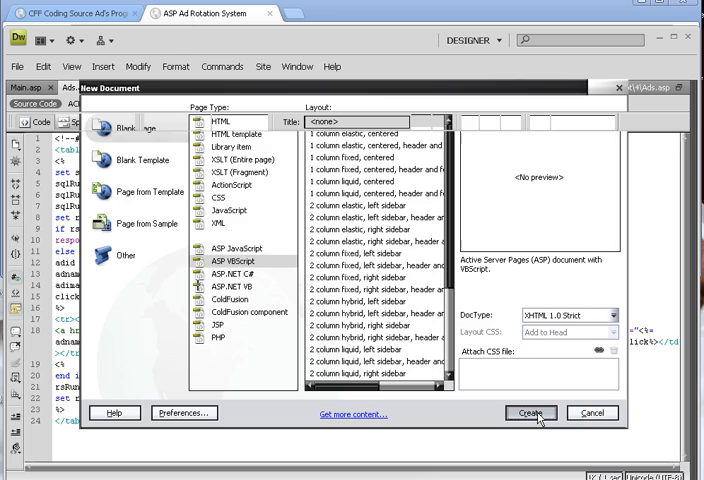
left_click(526, 412)
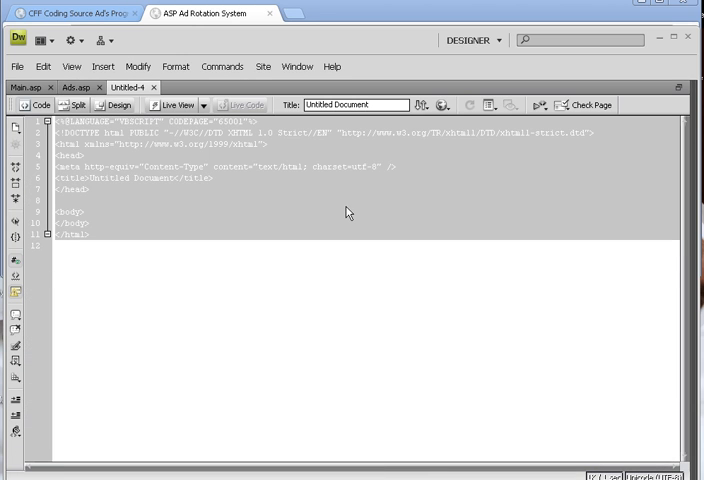
Delete the default page skeleton so Untitled-4 is completely empty.
left_click(96, 200)
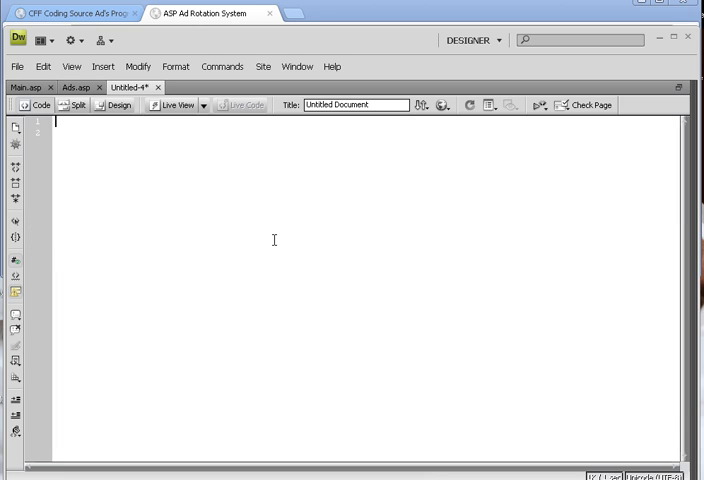
Include ACN.asp and read the URL query string into sqlRS with an if-not-empty check.
type("<%")
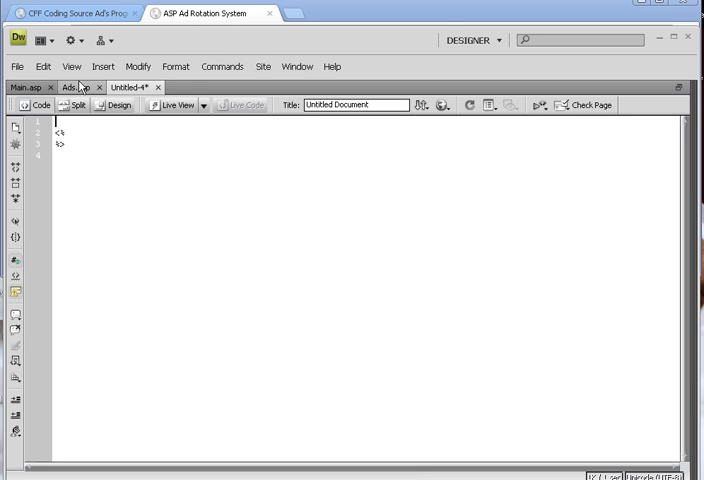
left_click(80, 86)
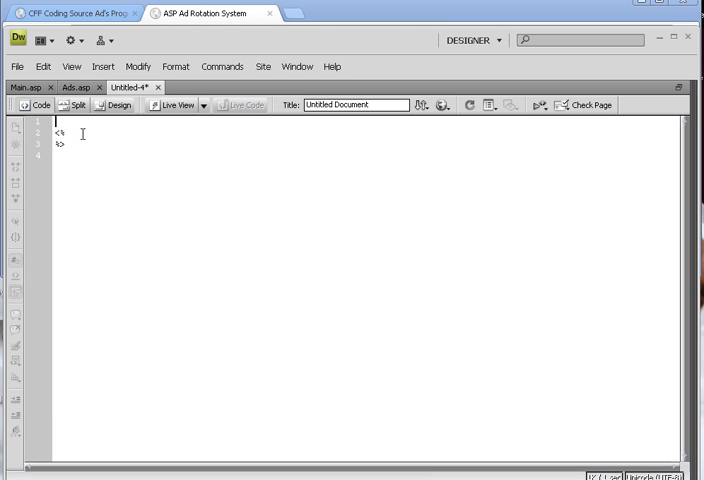
type("<!--#include file=\"ACN.asp\"-->")
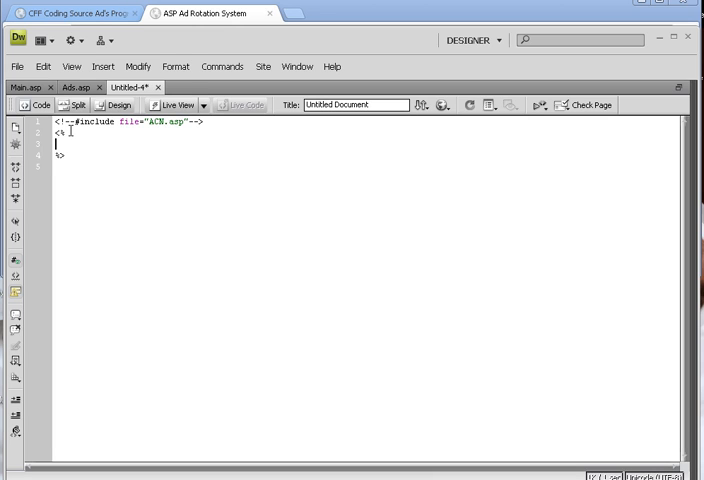
type("sqlR$")
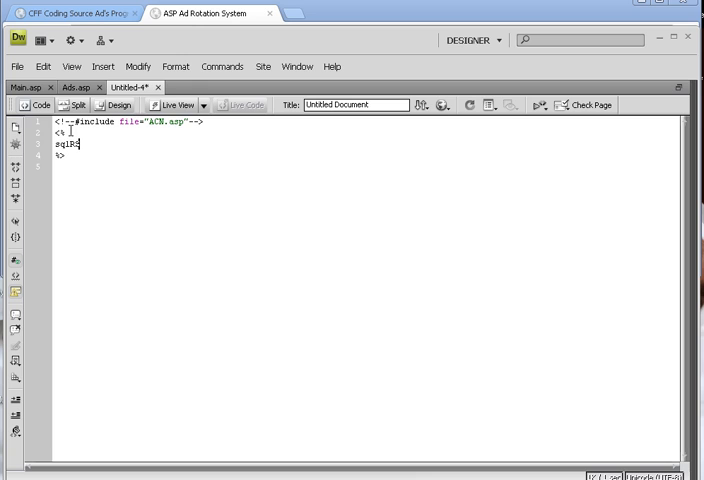
type("=")
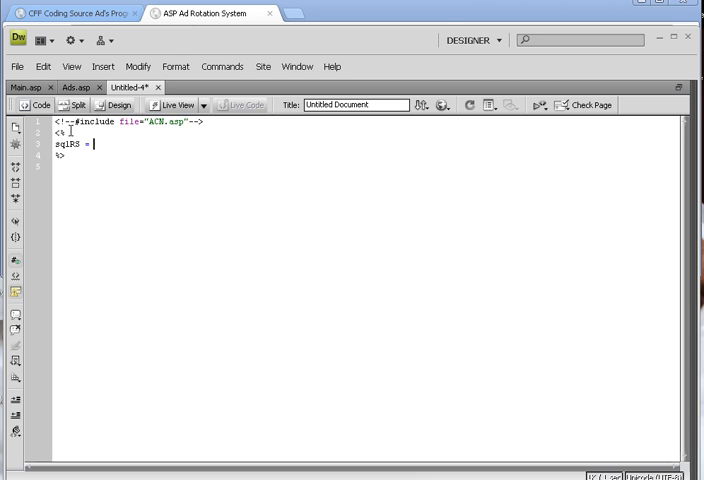
type("Request.QueryString(\"URL")
type("if")
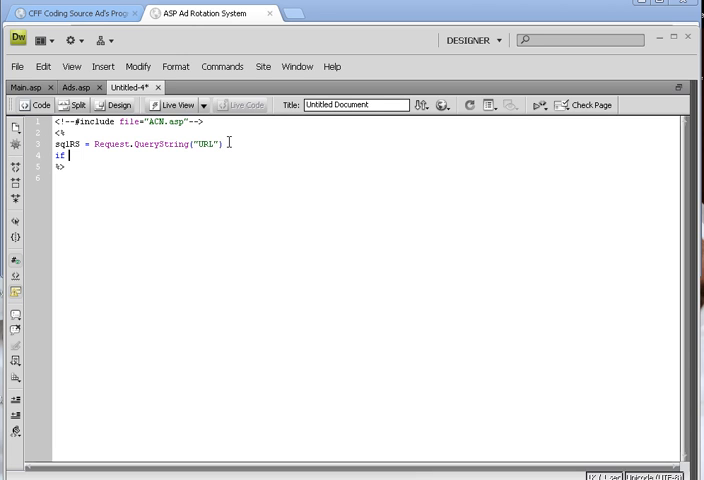
type("sqlRS = Request.QueryString")
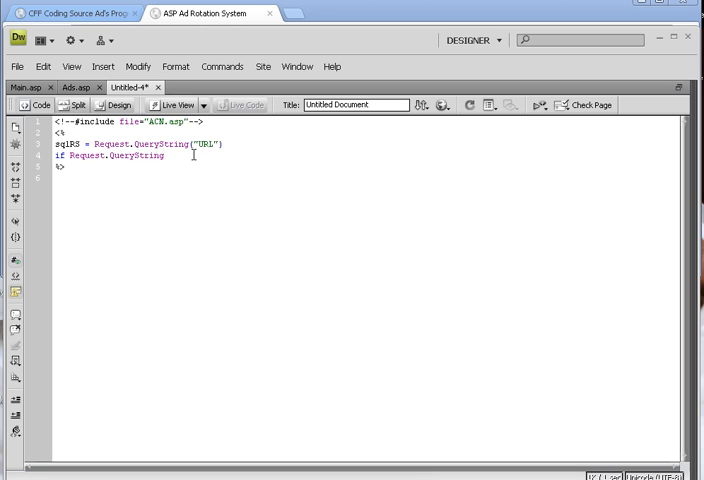
type("(")
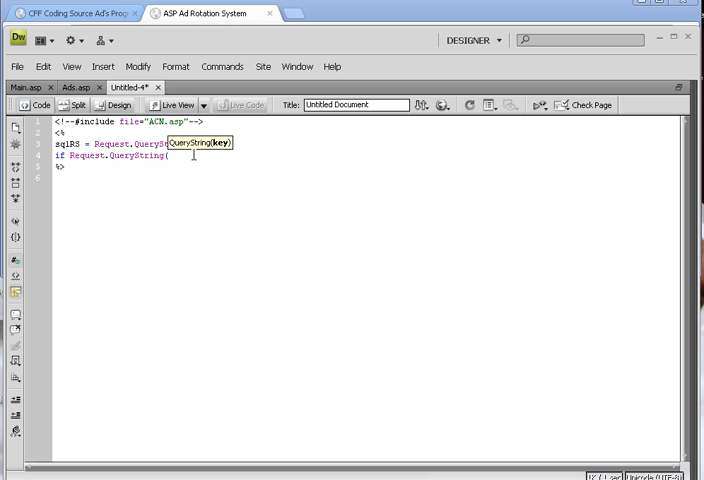
type("\"URL\")")
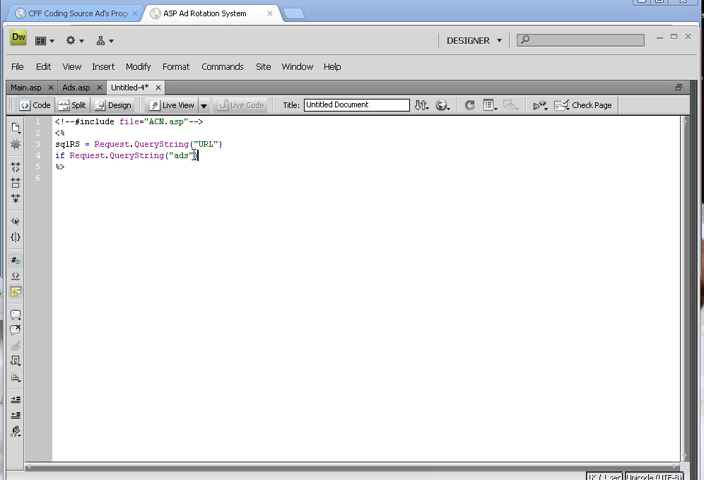
type("<>\"\"")
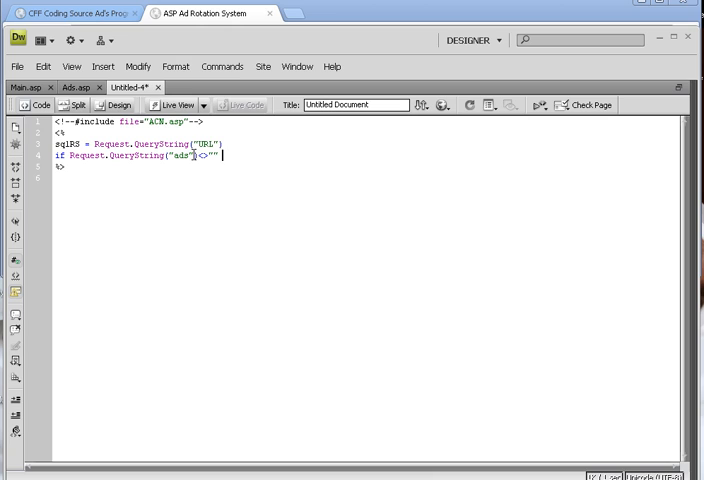
type("then")
type("sqlRS = Request.QueryString(\"ads")
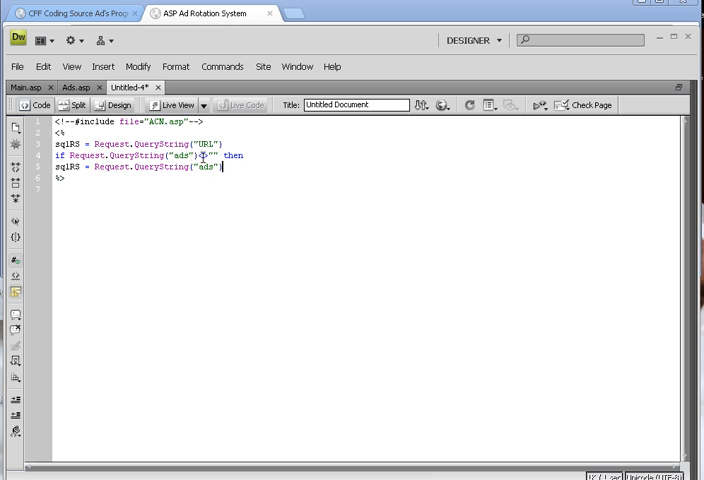
type("end if")
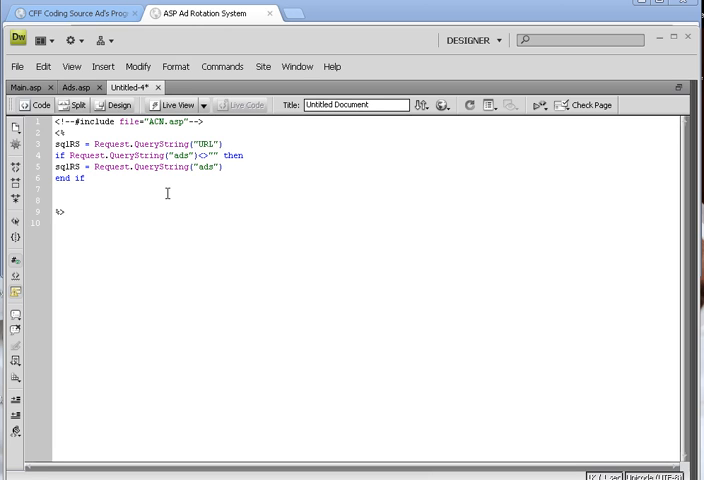
Build the sqlRunAds ADODB.Command with an adid parameter from sqlRS and execute into rsProdHits.
type("set")
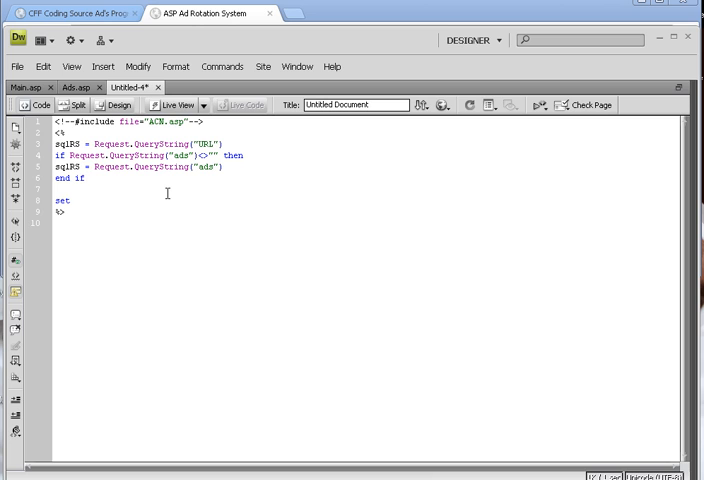
type("rsPro")
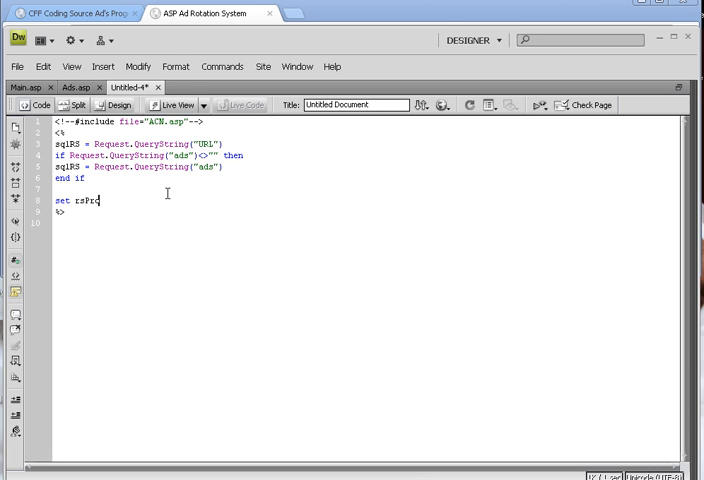
type("Hits")
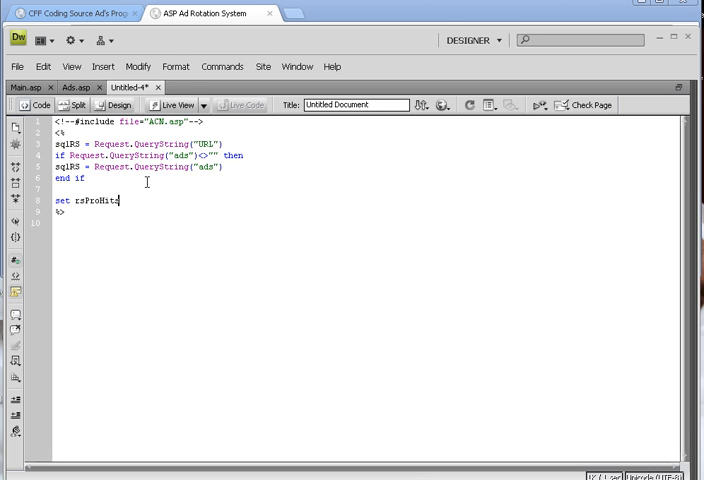
left_click(64, 88)
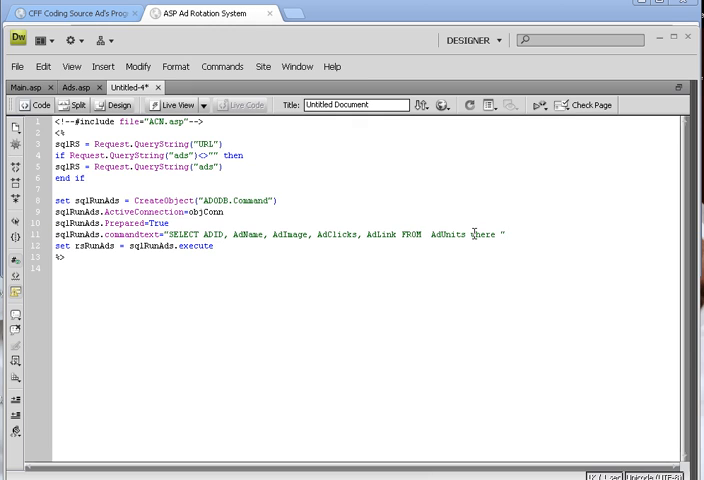
type("adid=?")
type("ProHit")
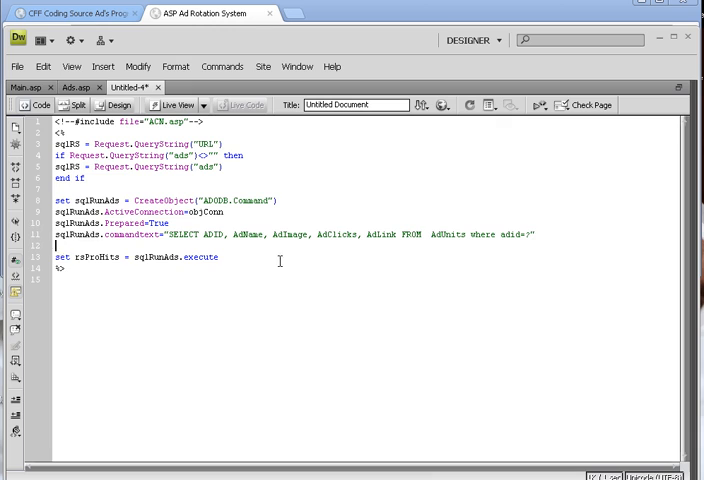
type("sqlRunAds.Parameter.")
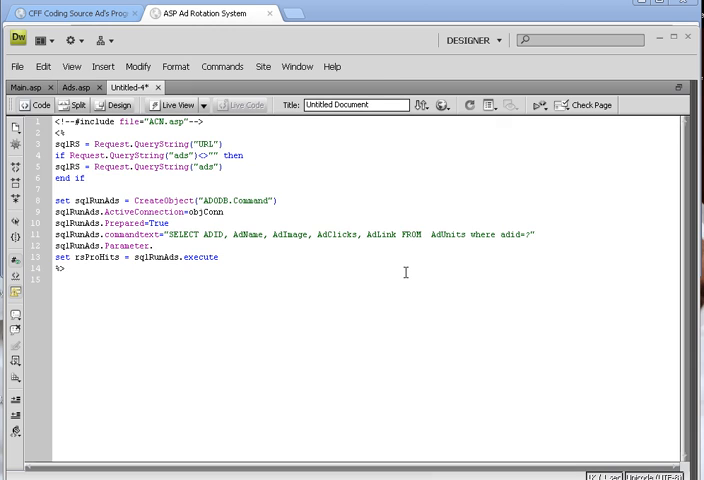
type("Append")
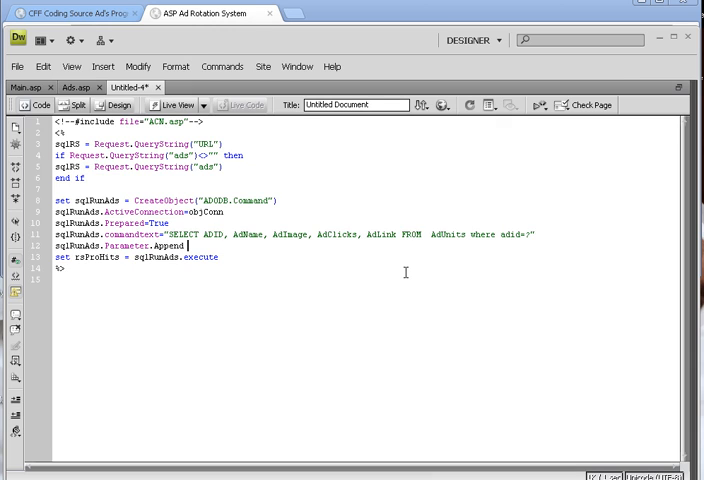
type("sqlRunAds.CreateParameter(\"@adid")
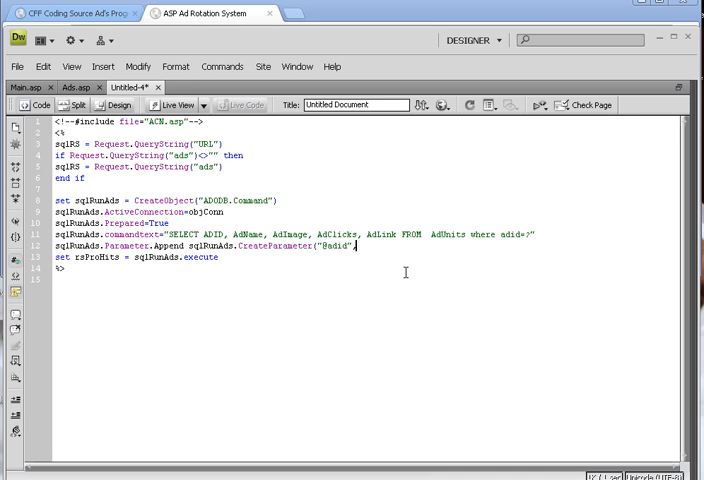
type(",3,1")
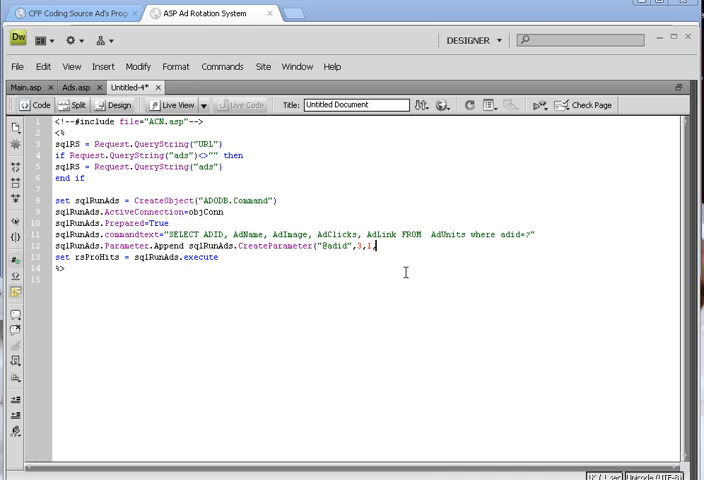
type(",")
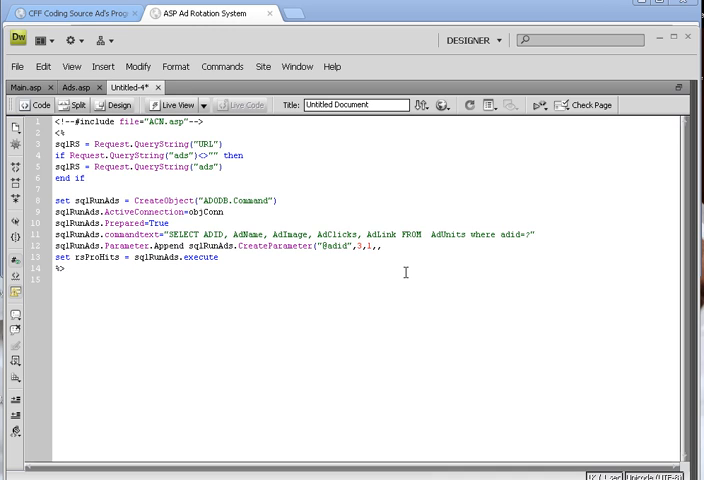
type("sqlRS)")
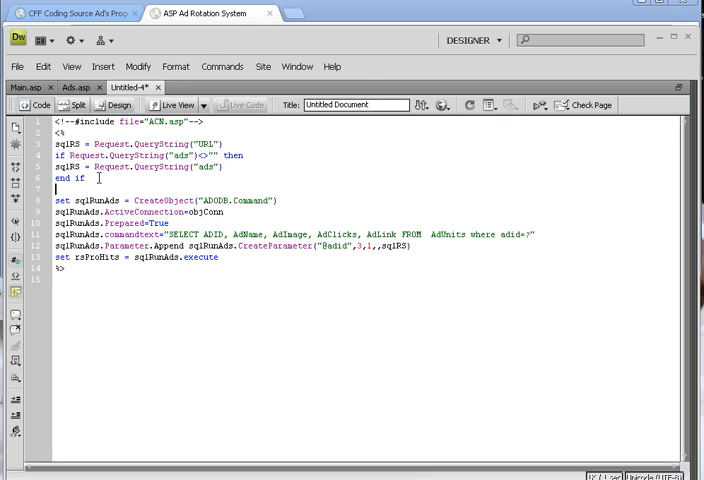
double_click(62, 168)
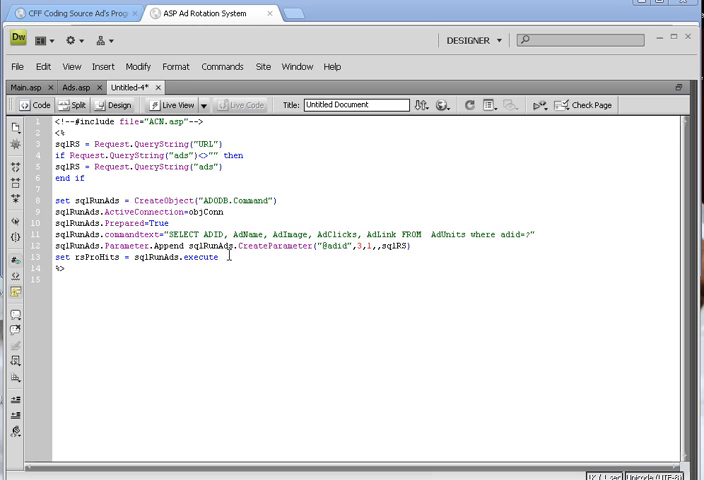
Add an 'if not rsProdHits.eof' block storing adid, adname, adimage, adclicks and adlink into variables.
type("if")
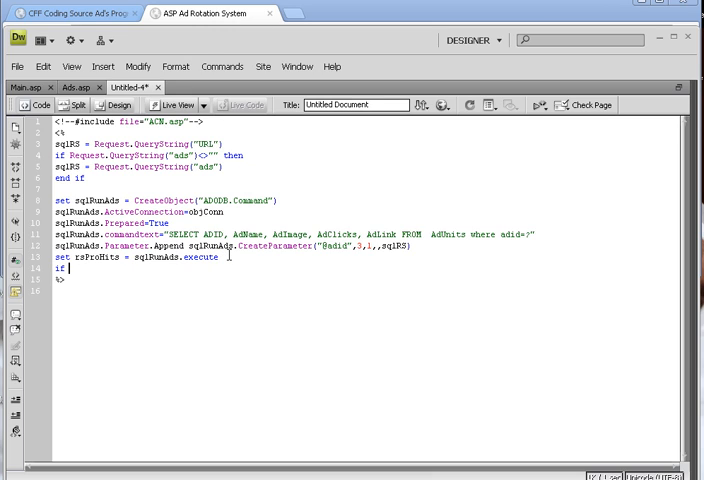
type("not")
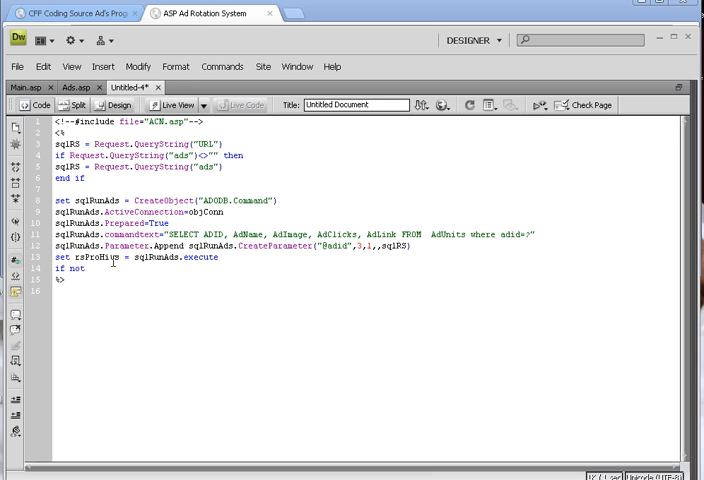
double_click(78, 256)
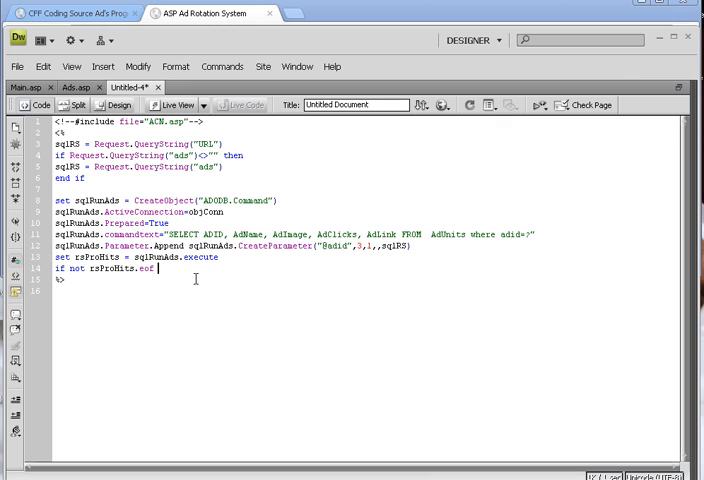
type("then")
type("end if")
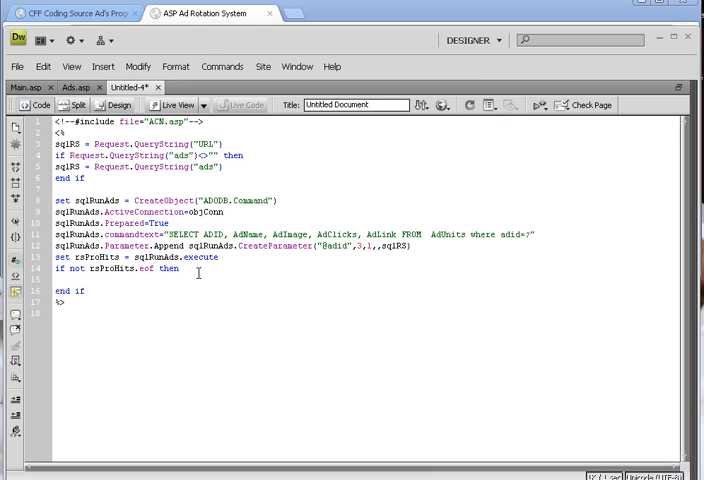
type("adid")
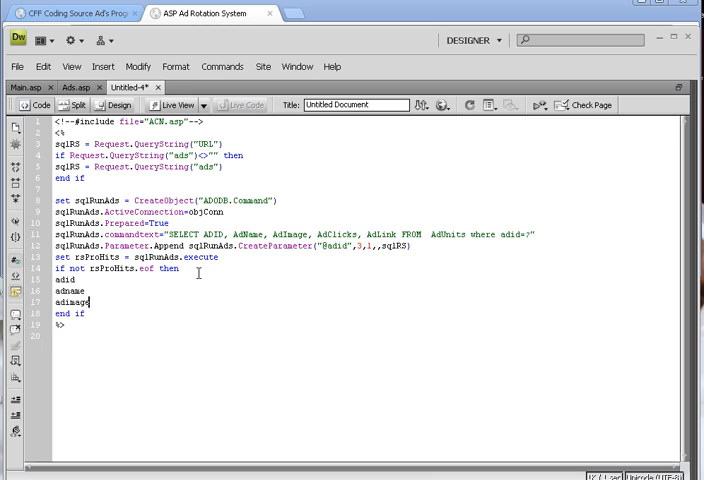
type("click = rsProHits(\"c")
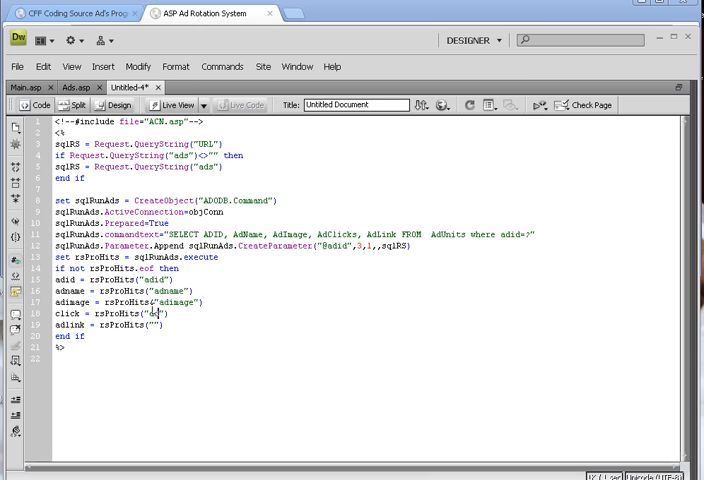
type("adclicks")
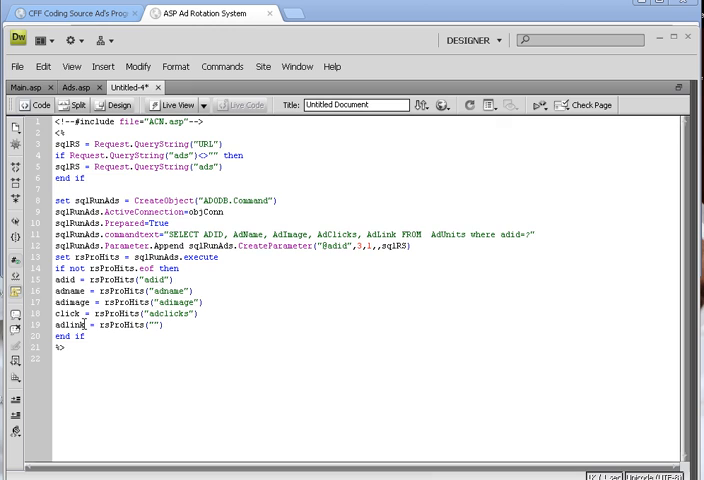
type("adlink")
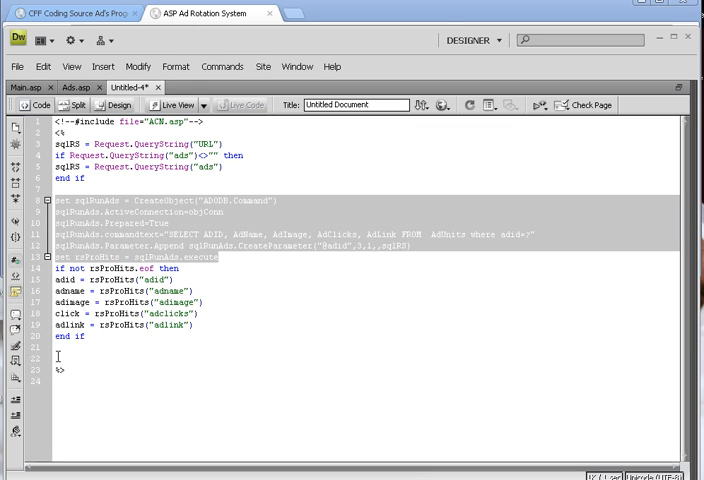
Add the if session(sqlRS)="" check with its 'Make sure' comment and a second sqlRunAds command block.
left_click(58, 356)
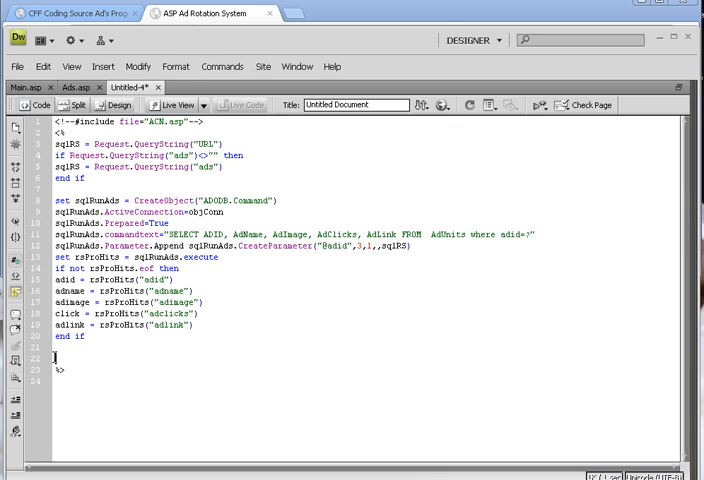
type("if session")
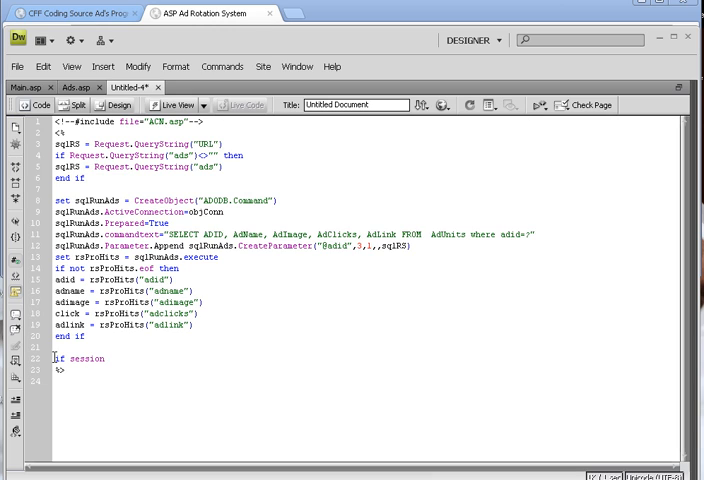
type("(sqlRS")
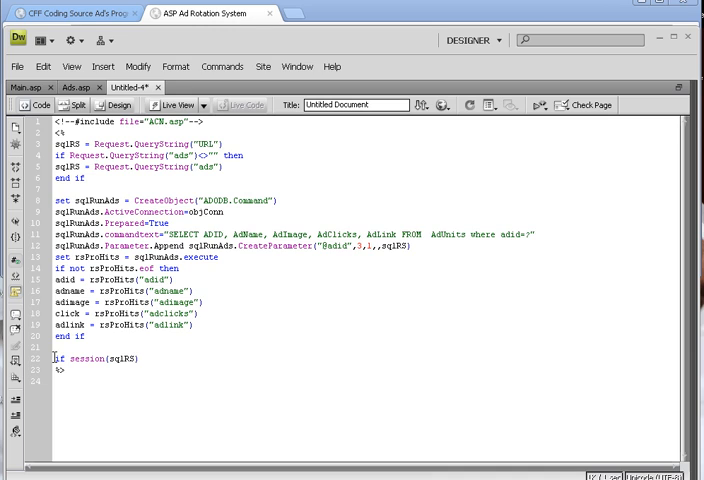
type("=\"\"")
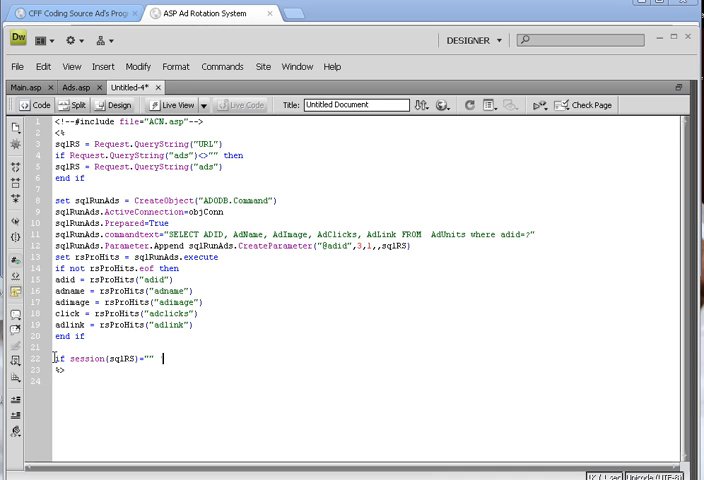
type("' Make")
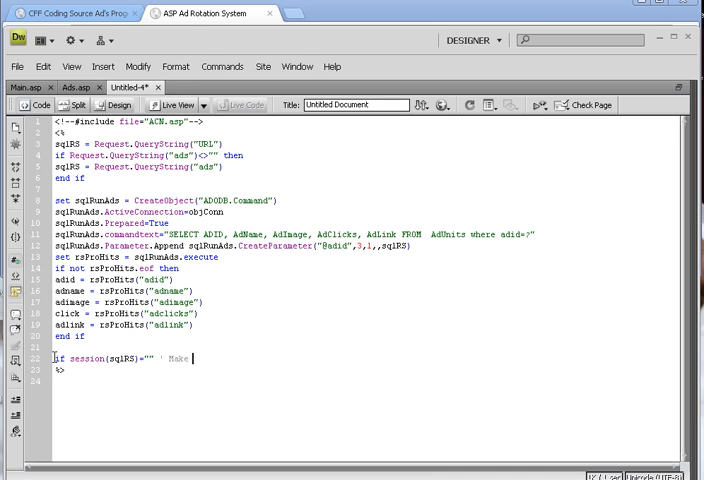
type("sure it does not increment again")
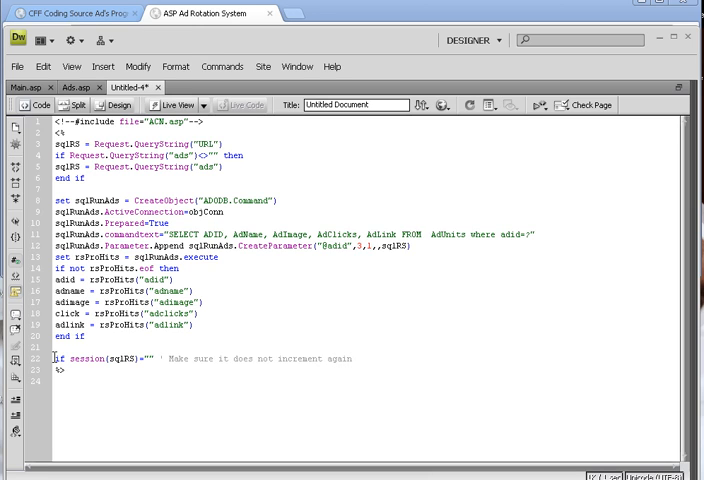
type("set sqlRunAds = CreateObject(\"ADODB.Comand\")")
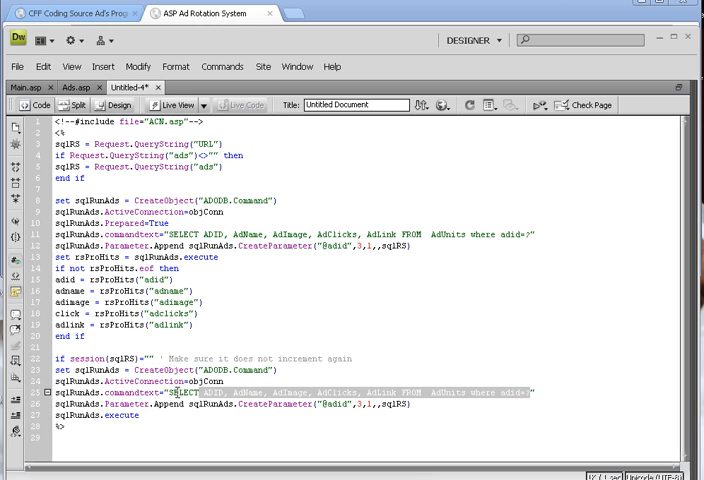
Replace the SELECT with UPDATE AdUnits SET adclicks=? WHERE adid=? using intHits as the parameter.
key("Delete")
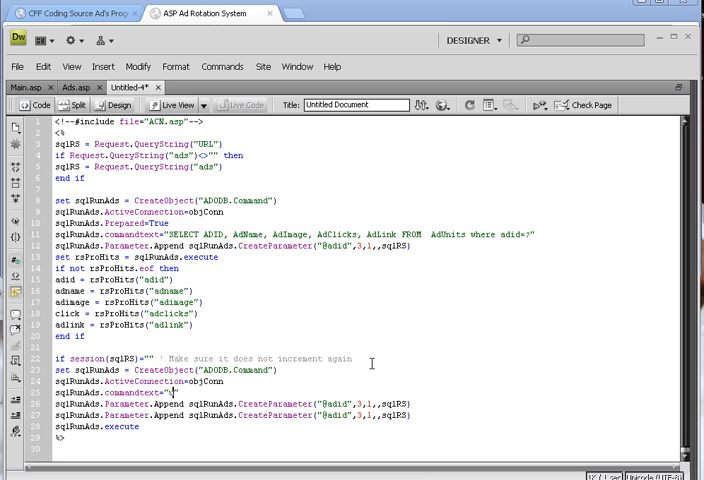
type("update")
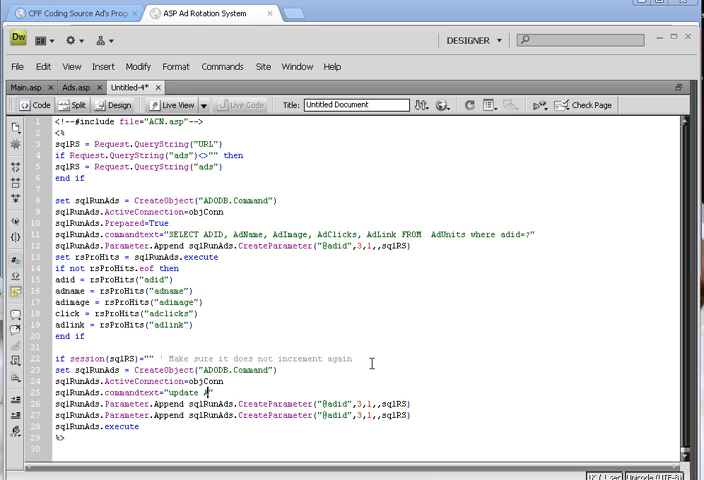
type("AdUnits")
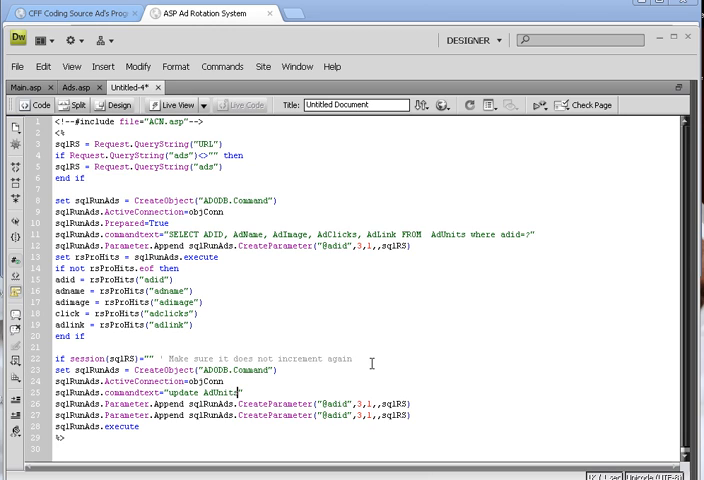
type("set c")
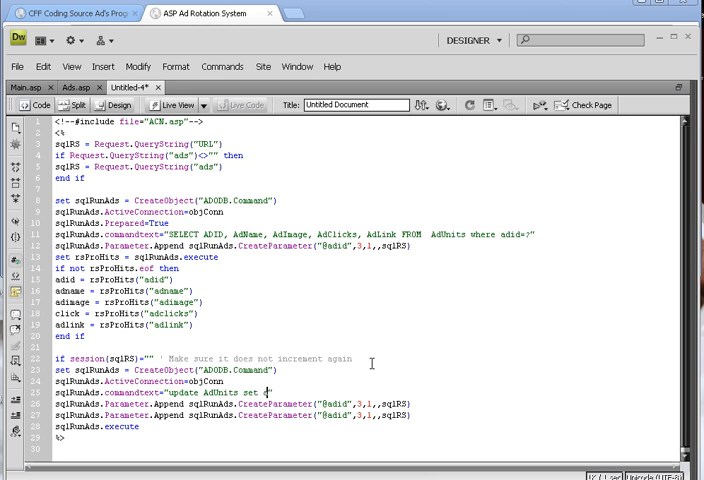
type("adclicks=?")
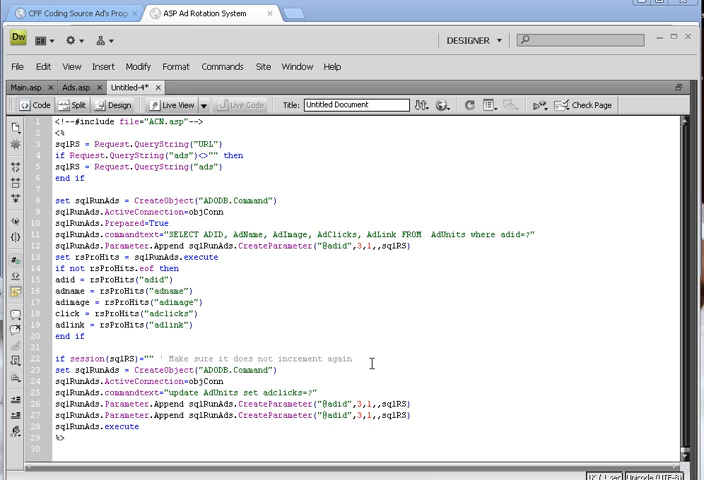
type("where adid=?")
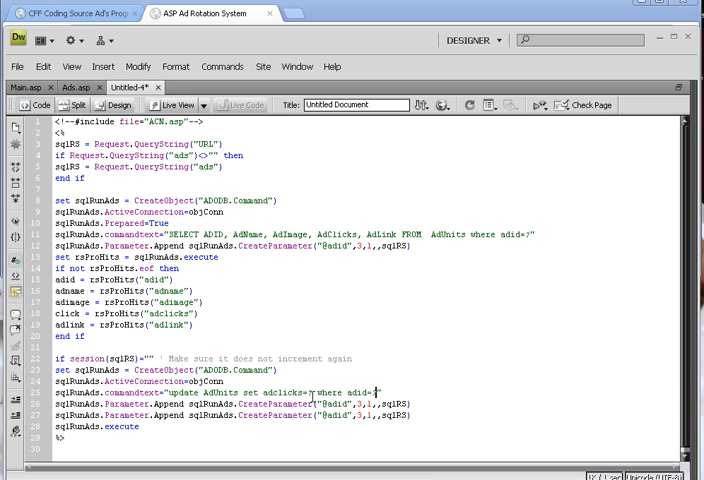
double_click(280, 392)
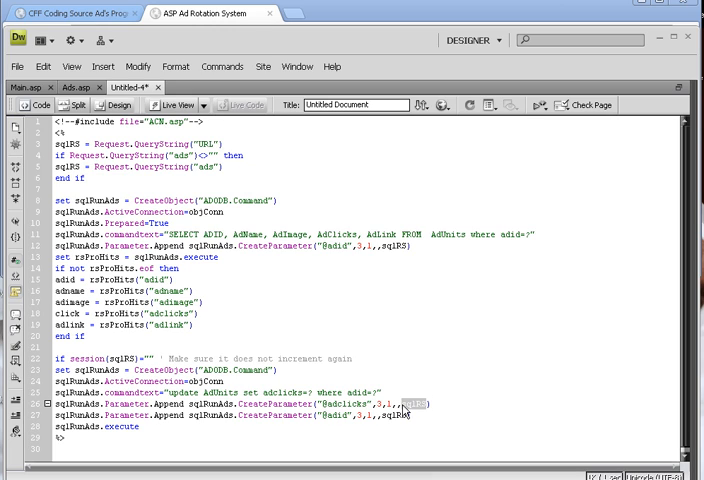
type("intHits")
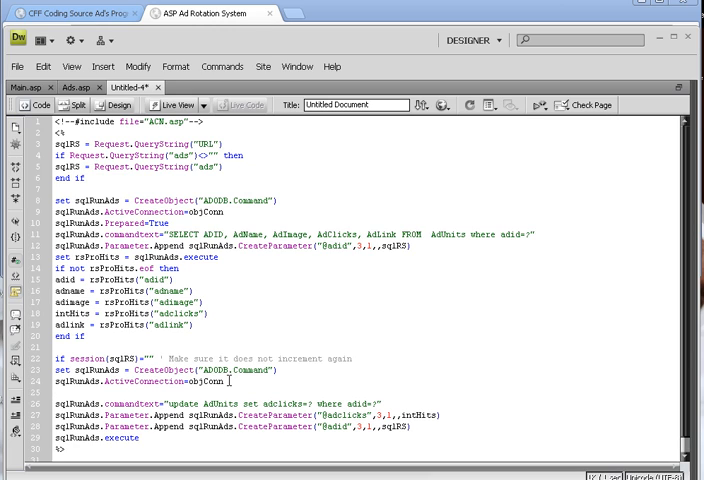
Compute intHits = CInt(adclick)+1 and store it in session(sqlRS) with an explanatory comment.
type("intHits")
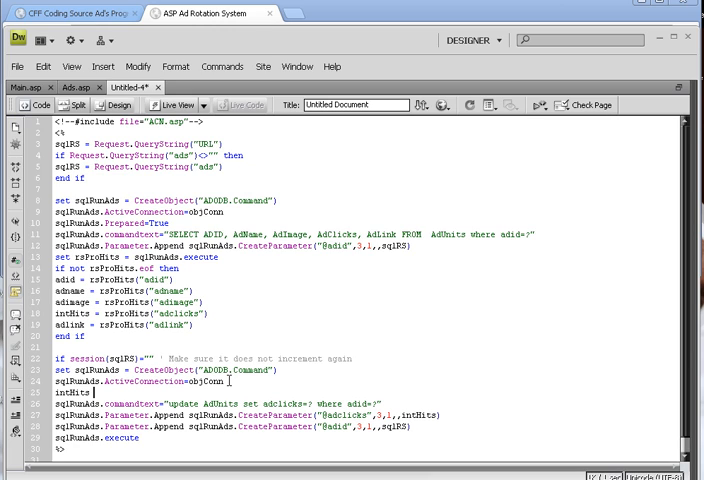
type("CI")
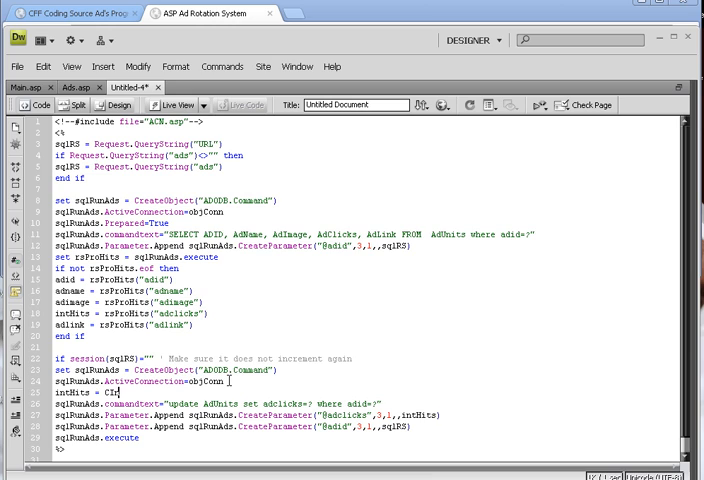
type("nt(")
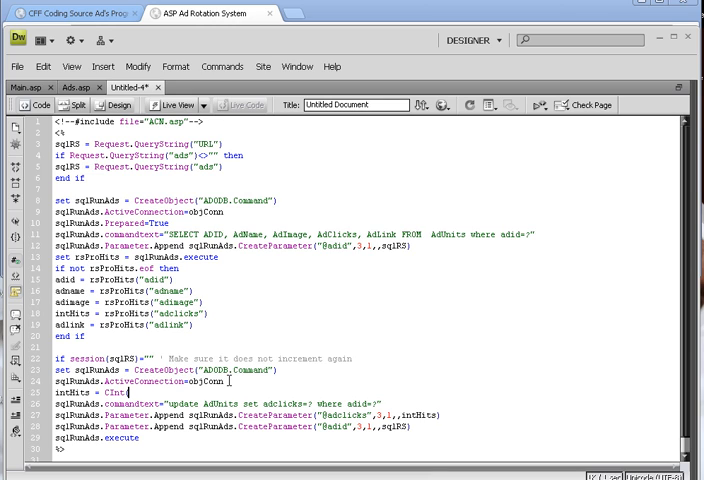
type("intHits)+1")
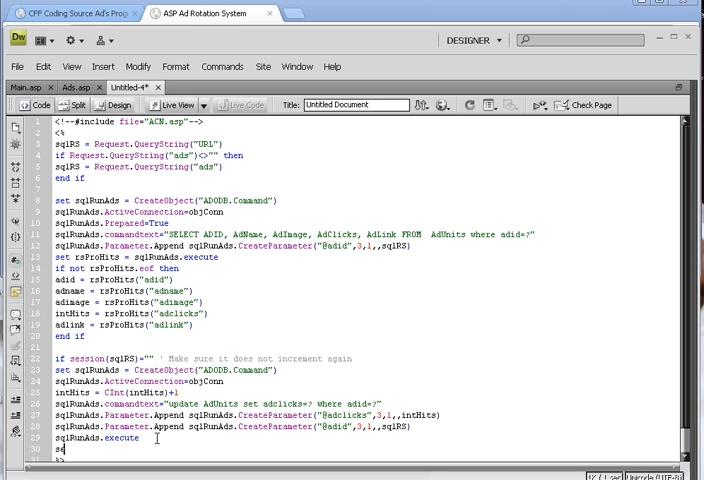
type("ession")
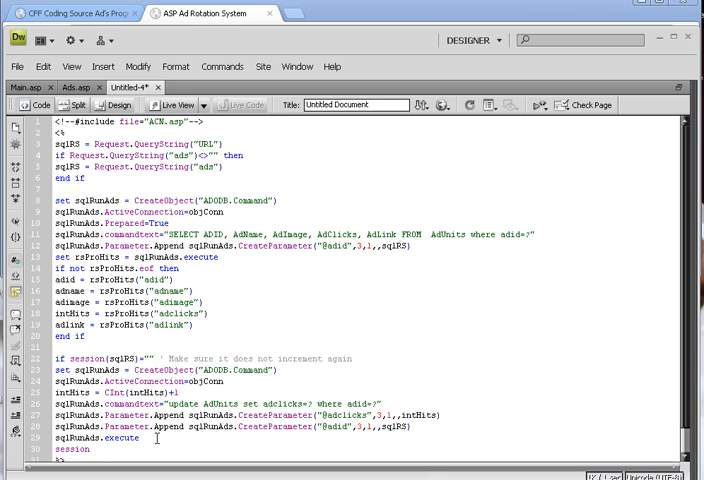
type("(sqlRS)=")
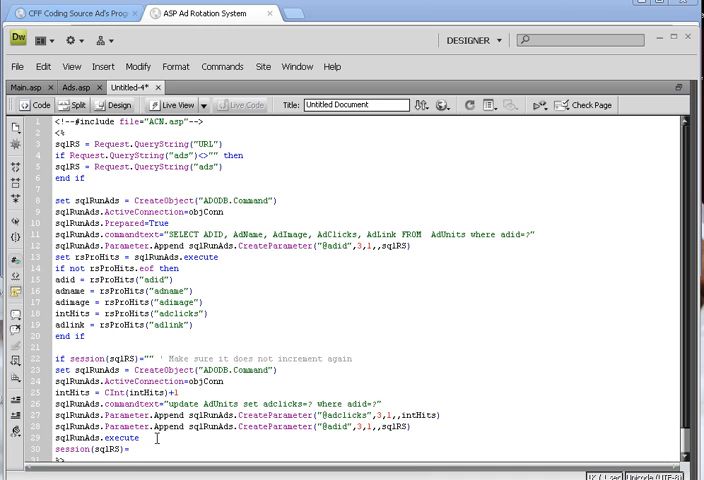
type("intHits '")
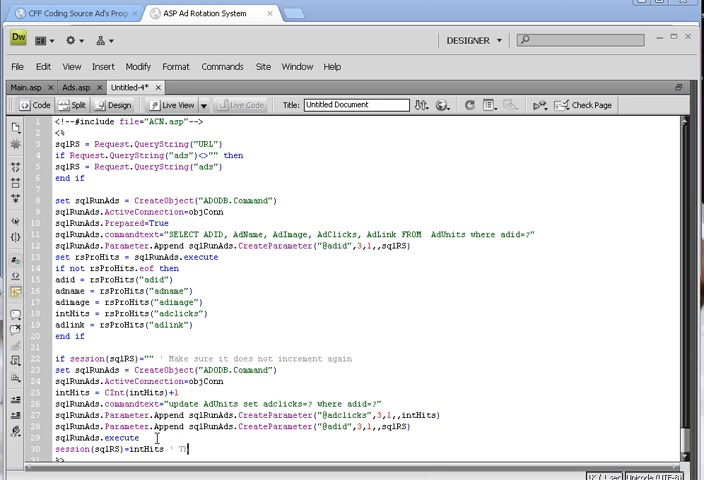
type("This is the ad")
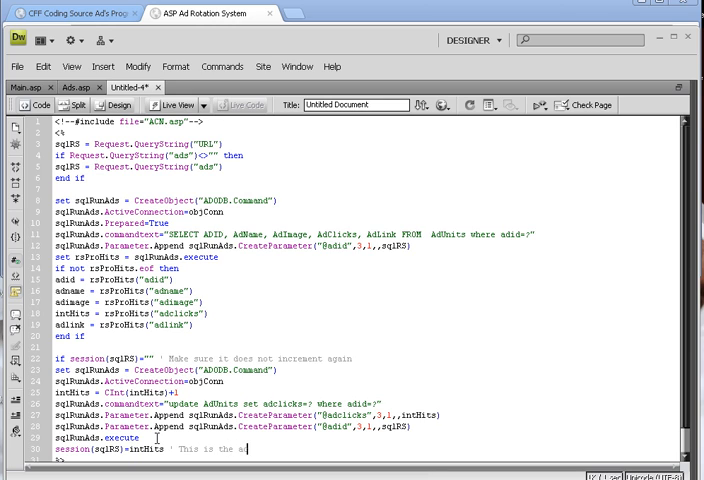
type("ction line")
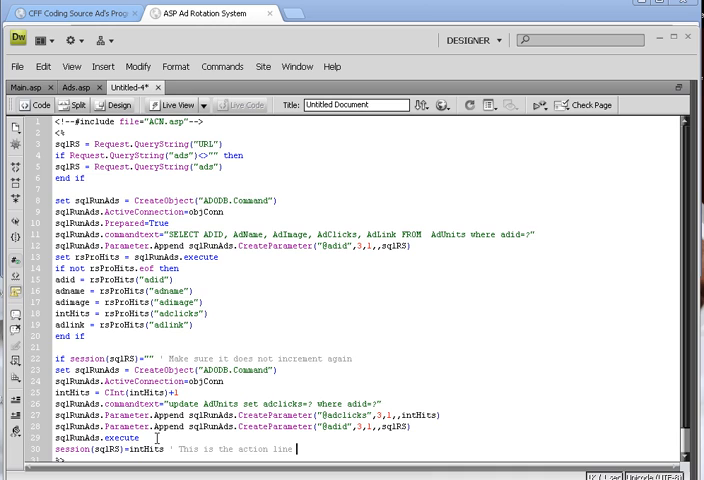
type("that creates a sessoin variable")
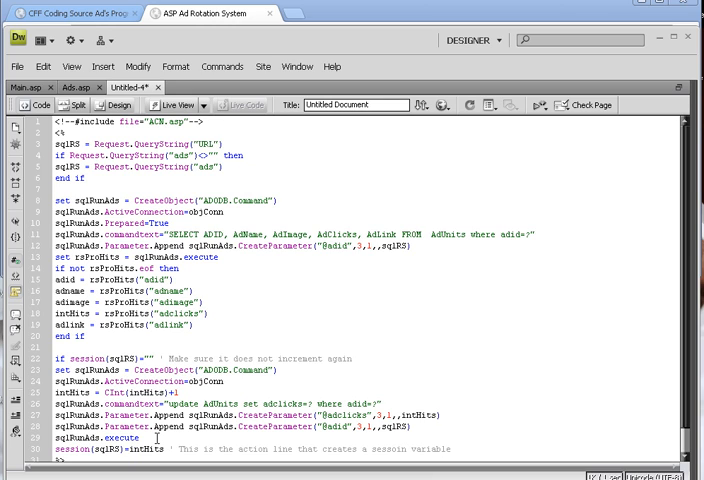
type("to the nname")
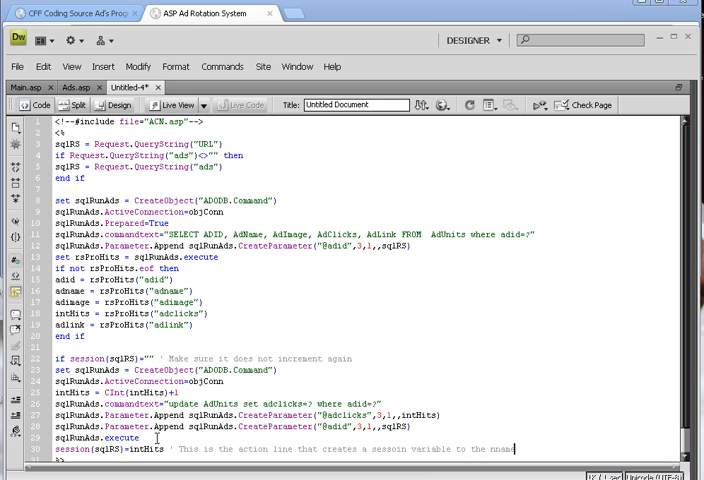
type("of the url")
type("end if")
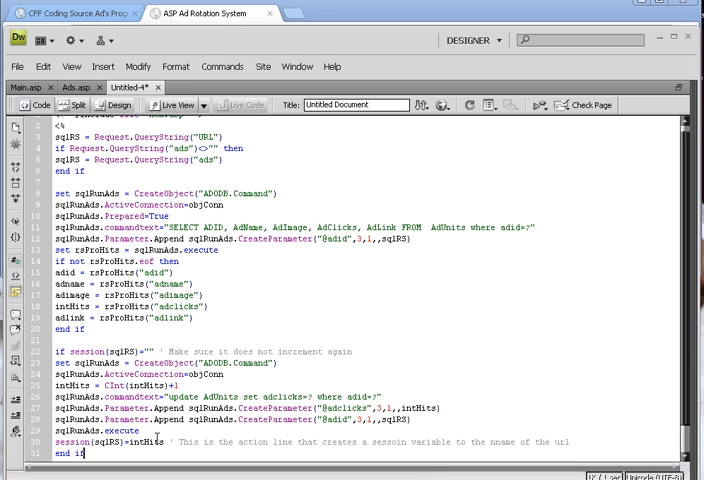
scroll("down", 3)
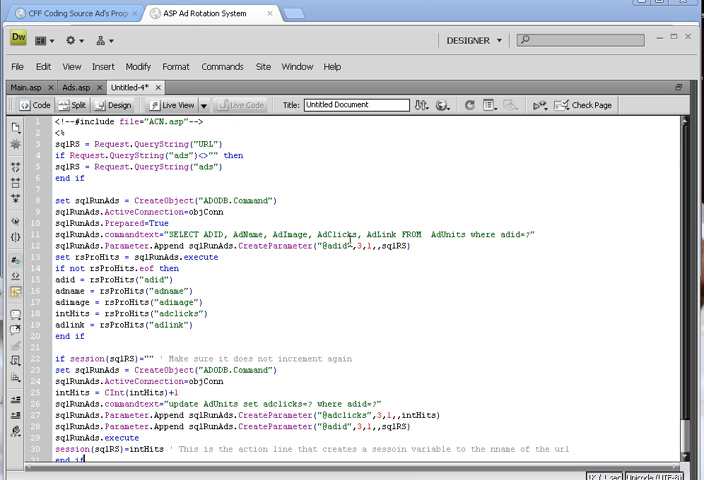
scroll("down", 3)
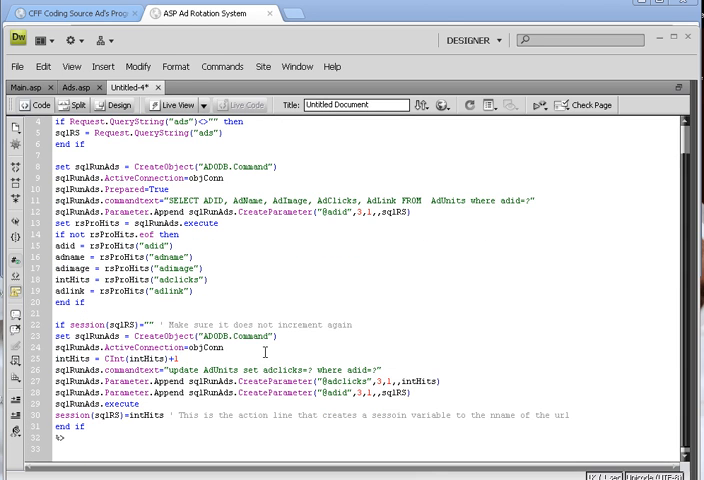
mouse_move(266, 262)
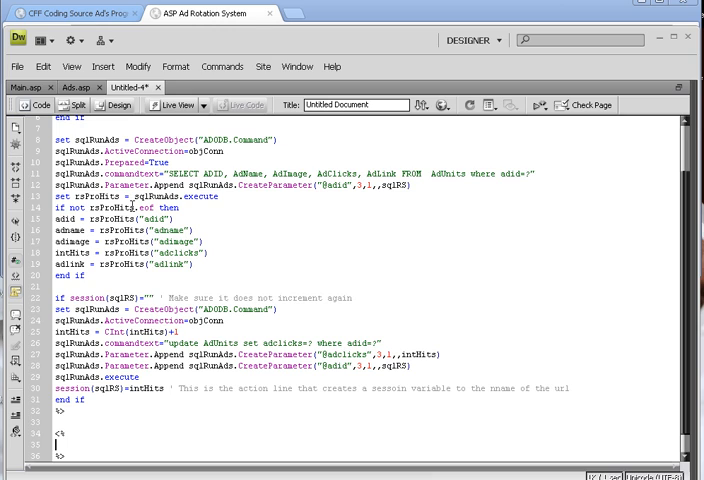
Close rsProHits and objConn, set both to Nothing, and save the page as Look.asp.
double_click(100, 208)
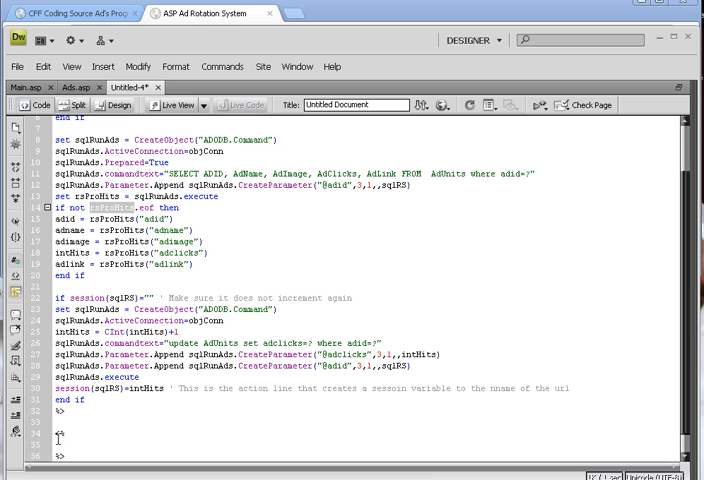
type("rsProHits.close")
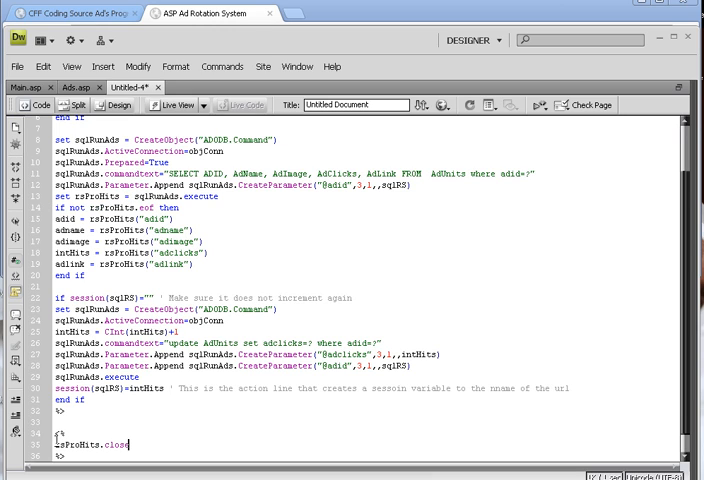
type("set rsProHits = nothing")
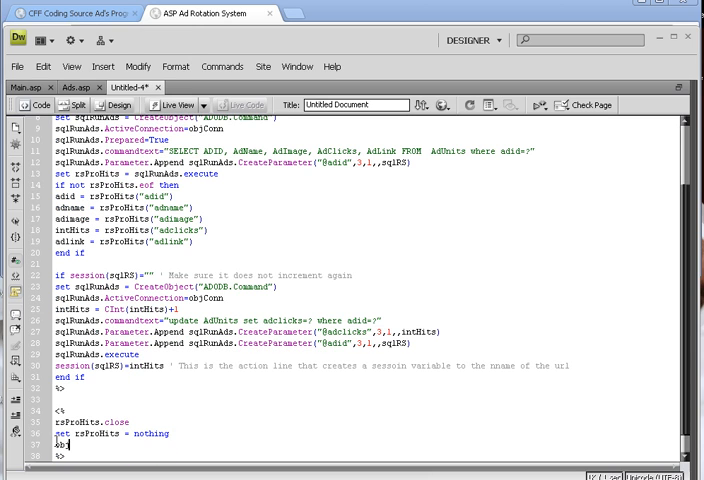
type("objConn.close")
type("set objConn =")
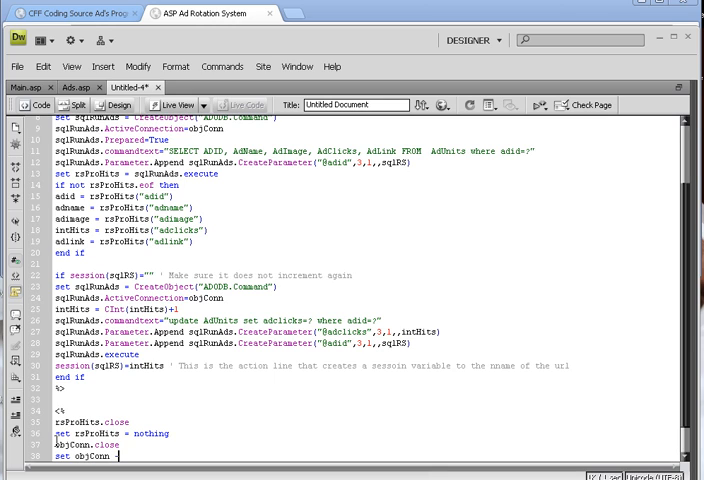
type("Nothing")
left_click(366, 388)
type("<%=adname%>")
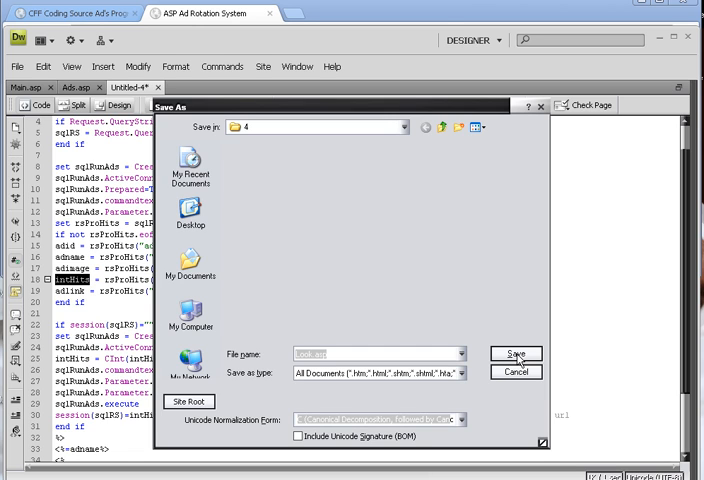
left_click(520, 352)
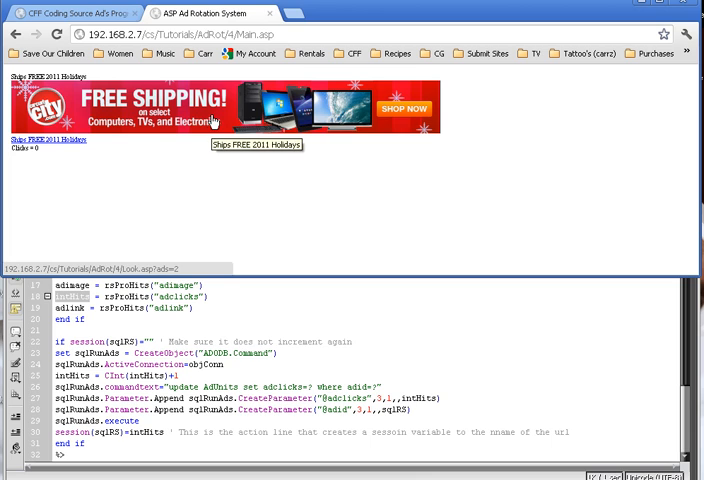
mouse_move(248, 120)
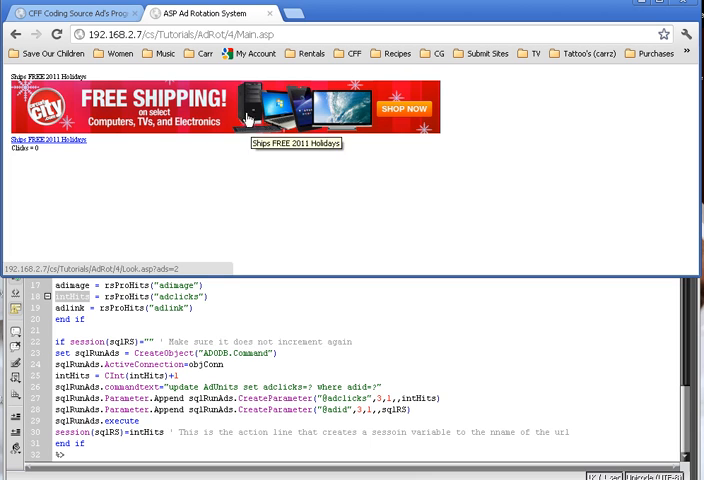
Follow the Ships FREE 2011 Holidays ad on Main.asp to load Look.asp?adx=2.
left_click(246, 118)
type("then")
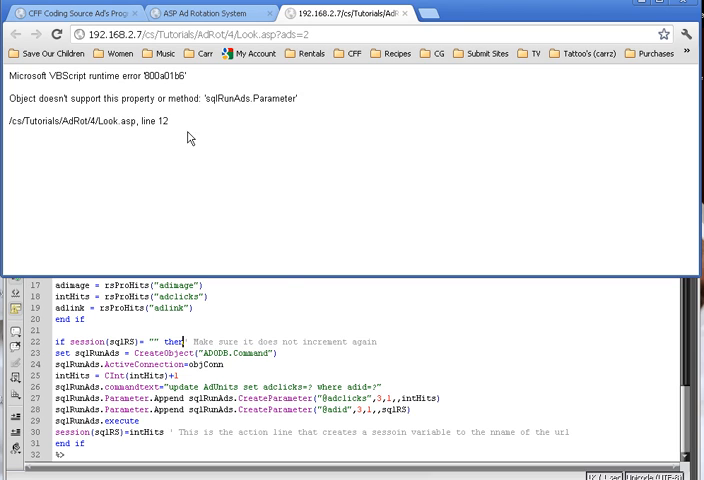
mouse_move(258, 310)
type("s")
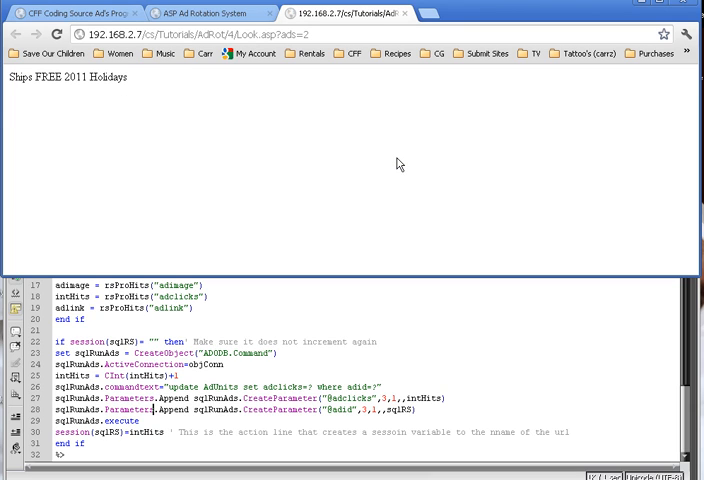
mouse_move(72, 92)
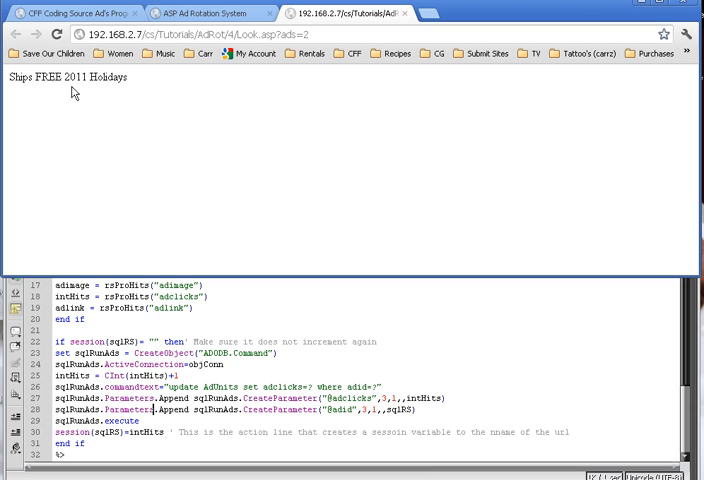
mouse_move(146, 84)
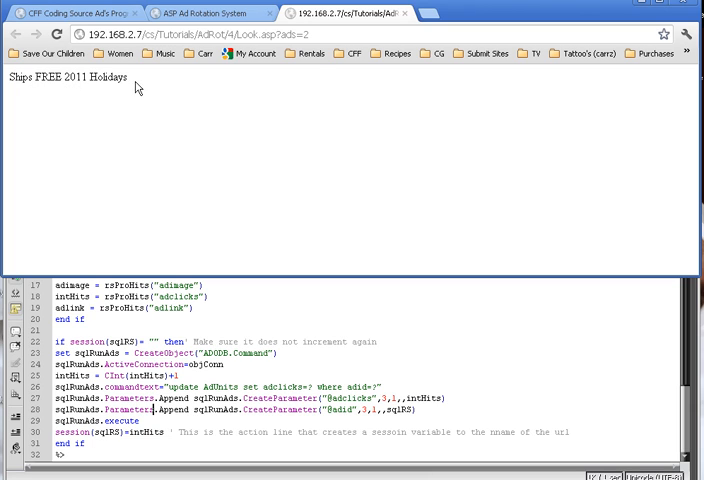
mouse_move(400, 268)
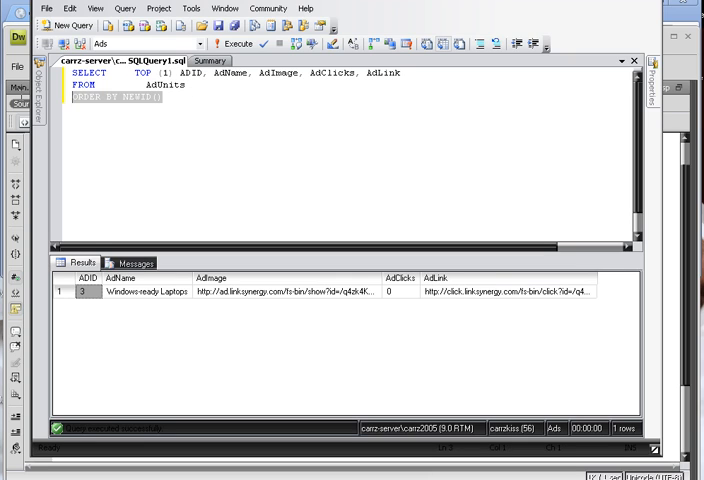
Remove the extra WHERE line from the AdUnits query and execute it.
key("Delete")
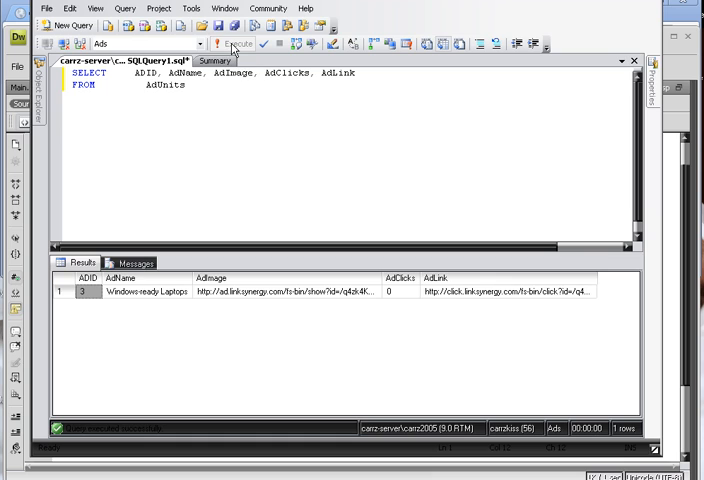
left_click(236, 44)
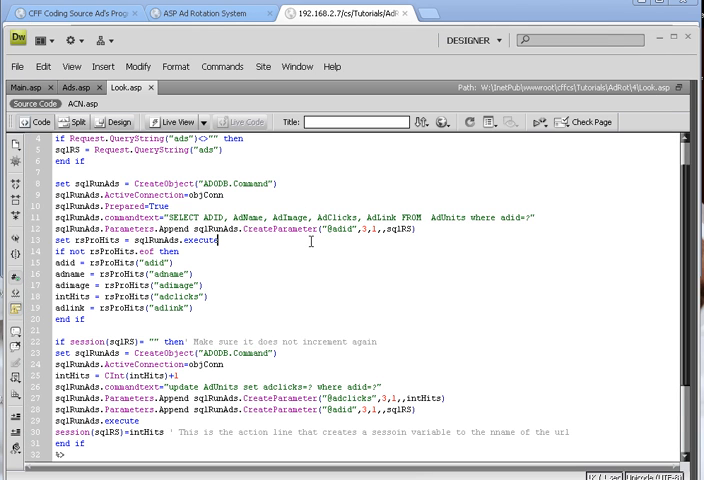
Add <%response.Redirect adLink%> after the click-update block, then return to the browser.
scroll("down", 3)
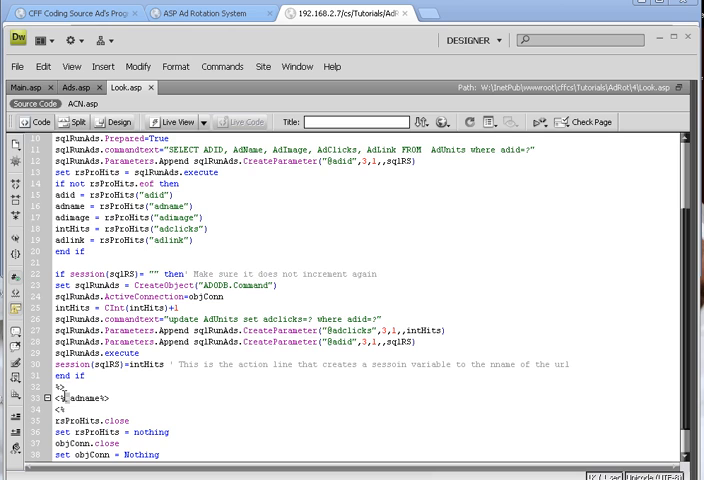
type("response.Redirect adlink")
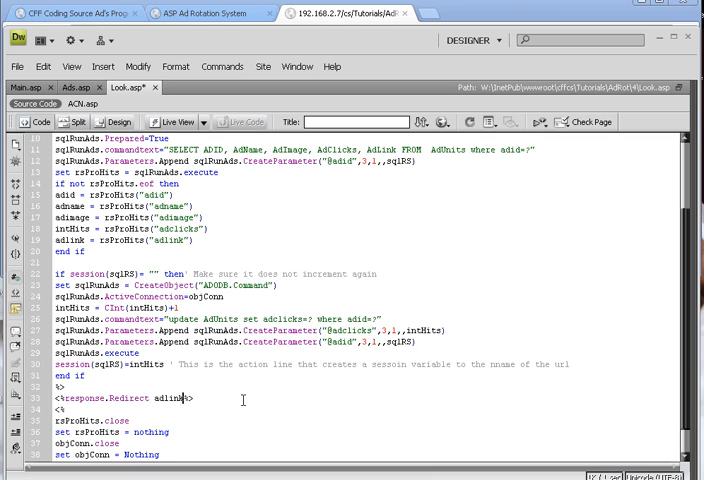
scroll("down", 3)
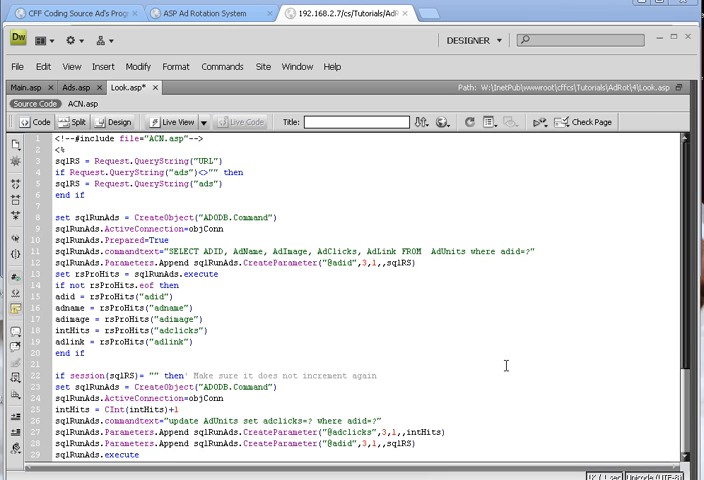
scroll("down", 3)
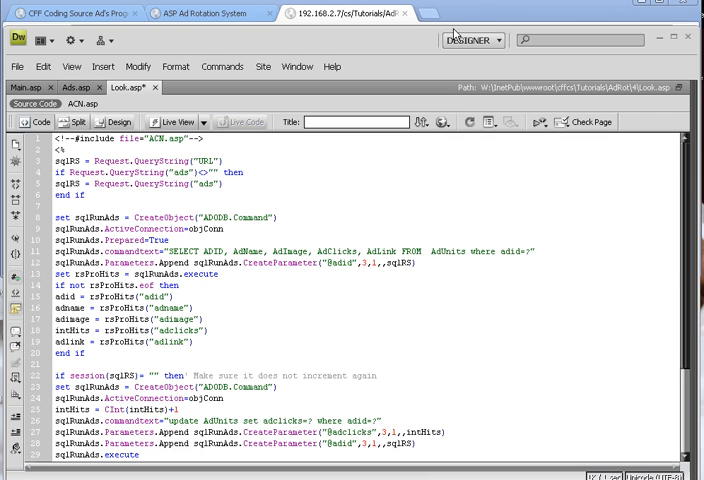
left_click(200, 18)
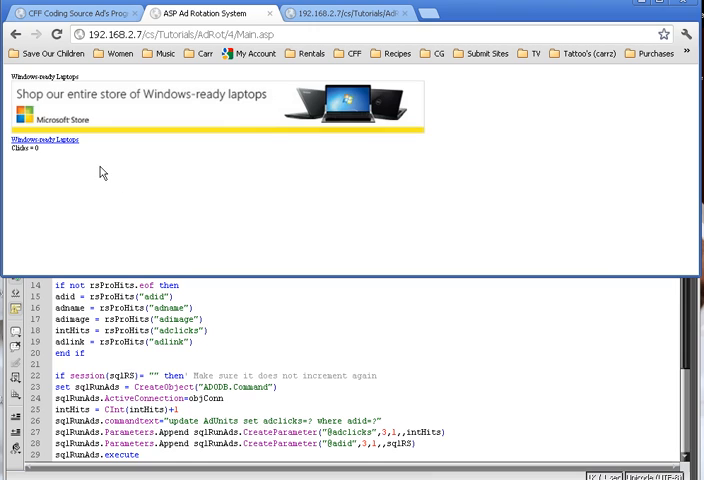
mouse_move(296, 154)
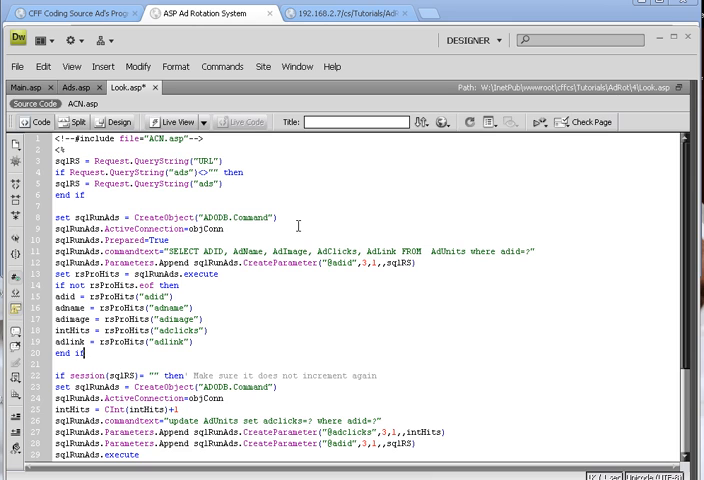
Follow the Windows-ready Laptops ad to the Microsoft Store, then return to the rotation page.
scroll("down", 3)
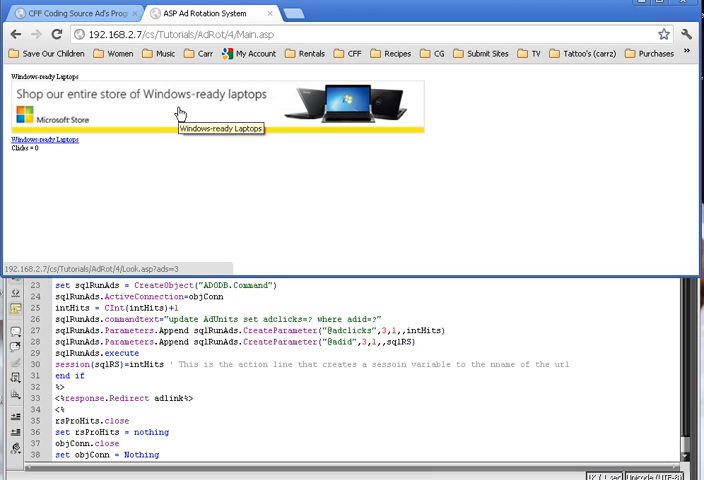
mouse_move(238, 118)
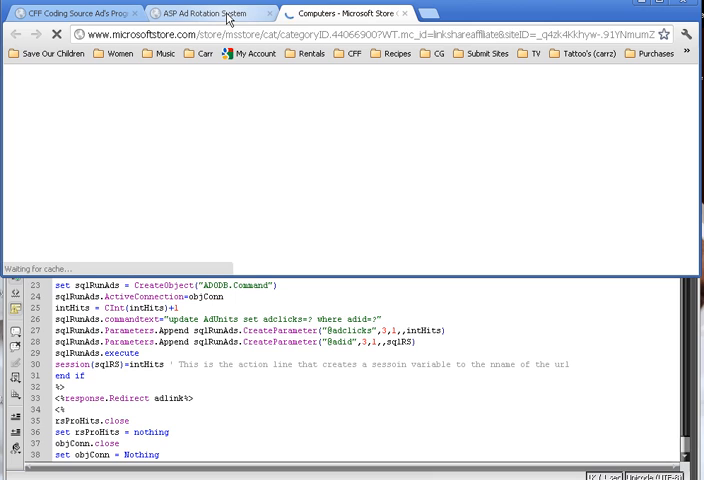
left_click(204, 12)
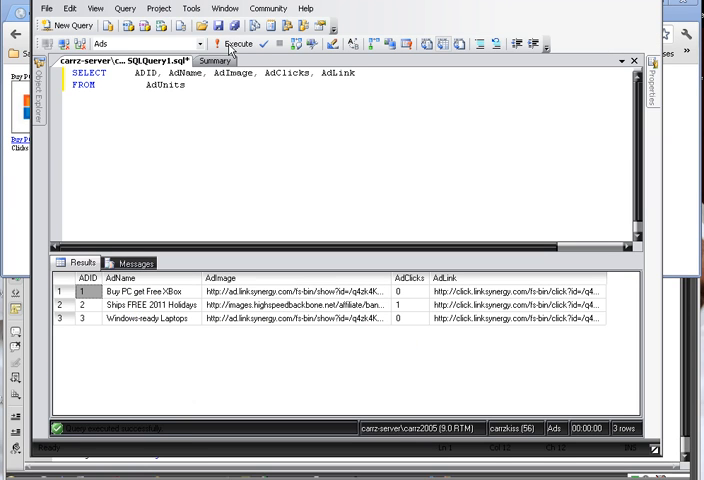
Rerun the AdUnits query to confirm the recorded click counts for the three ads.
left_click(228, 44)
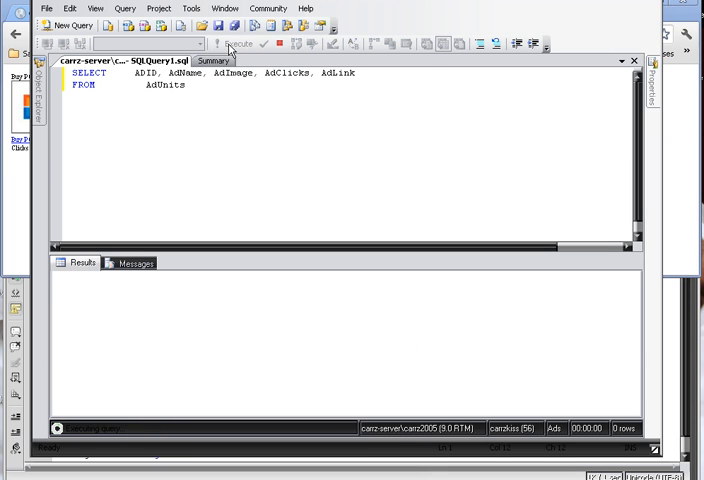
left_click(228, 42)
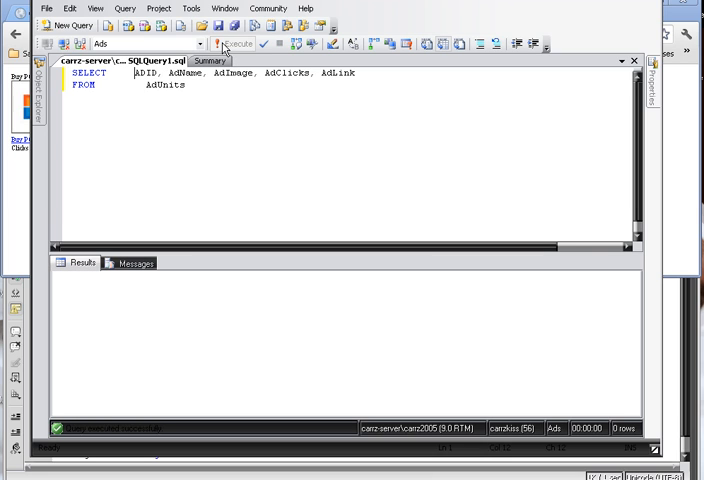
left_click(228, 42)
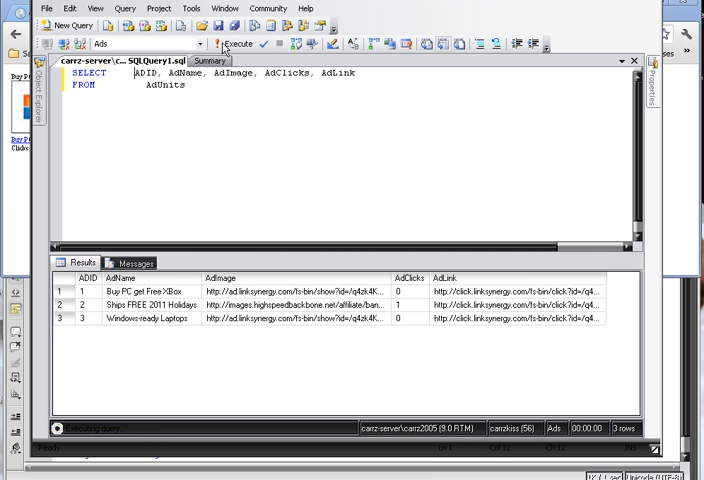
mouse_move(256, 88)
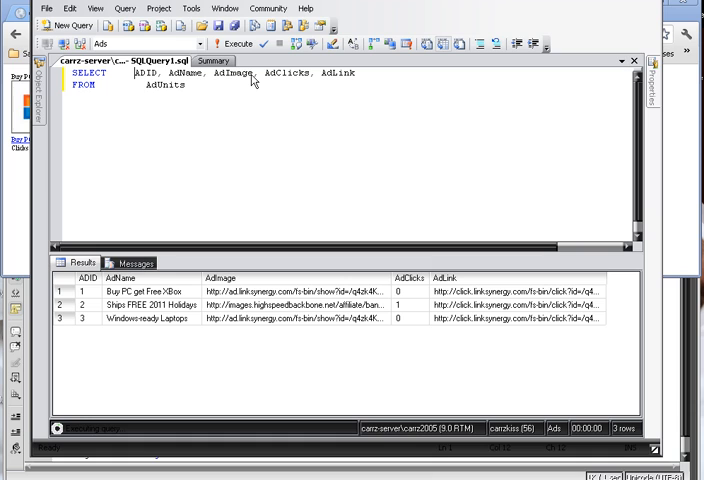
left_click(228, 56)
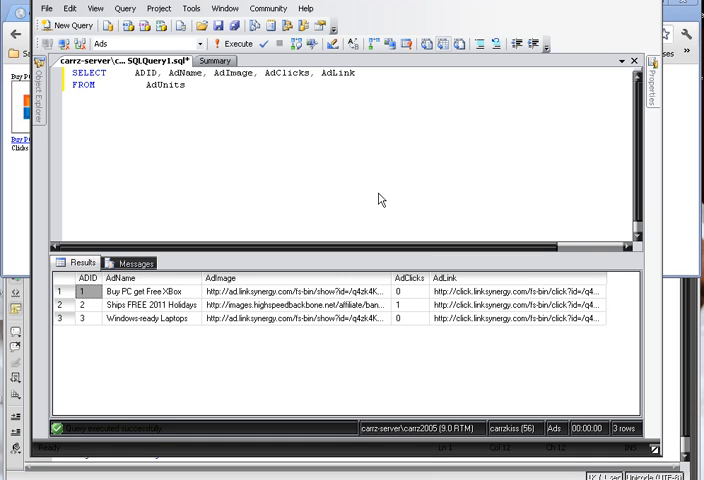